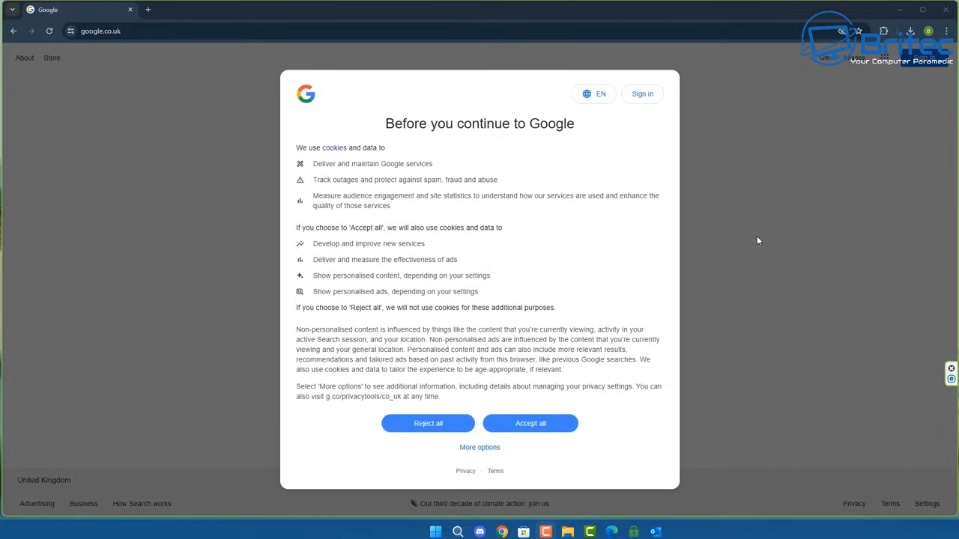
{"action": "mouse_move", "coordinate": [427, 428]}
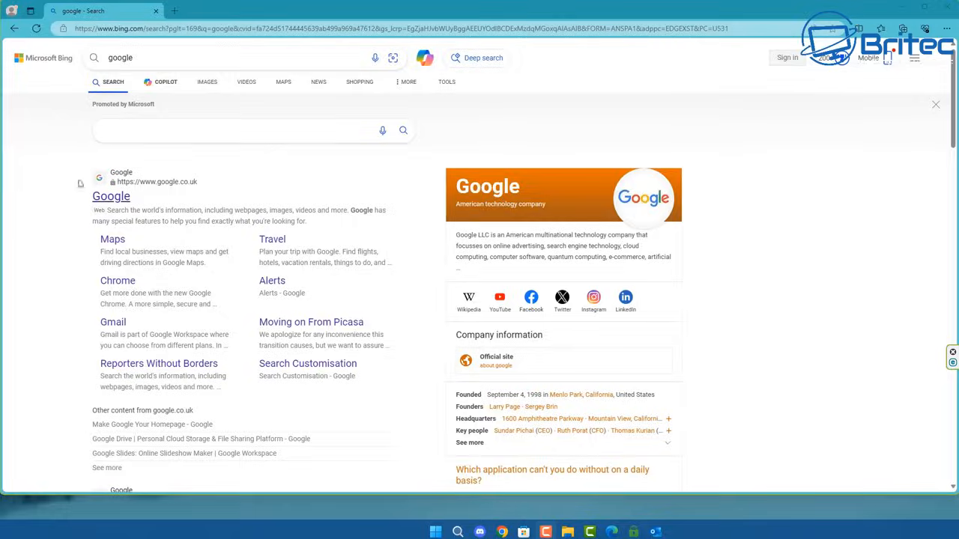
Open google.co.uk from the results, close the Bing tab and focus the search box
{"action": "left_click", "coordinate": [111, 195]}
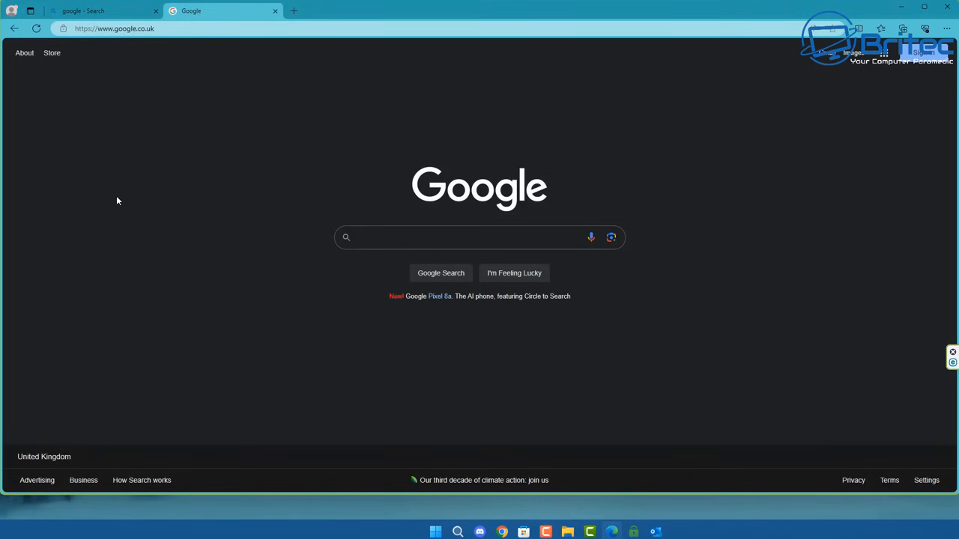
{"action": "mouse_move", "coordinate": [323, 30]}
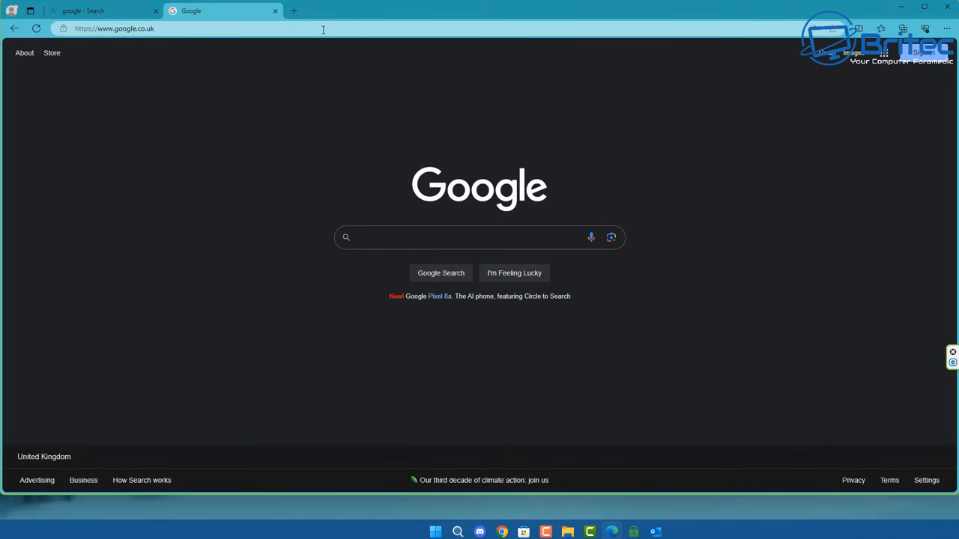
{"action": "left_click", "coordinate": [472, 237]}
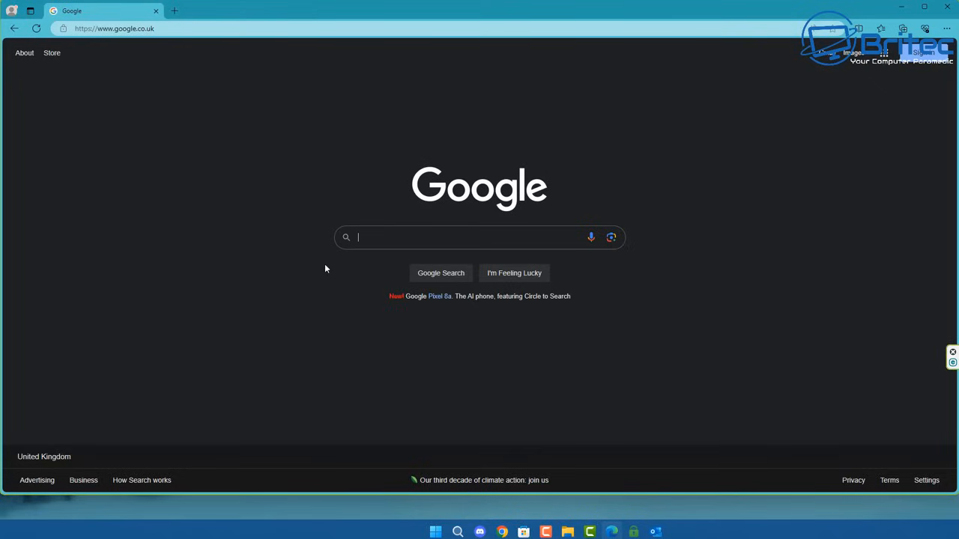
{"action": "mouse_move", "coordinate": [437, 236]}
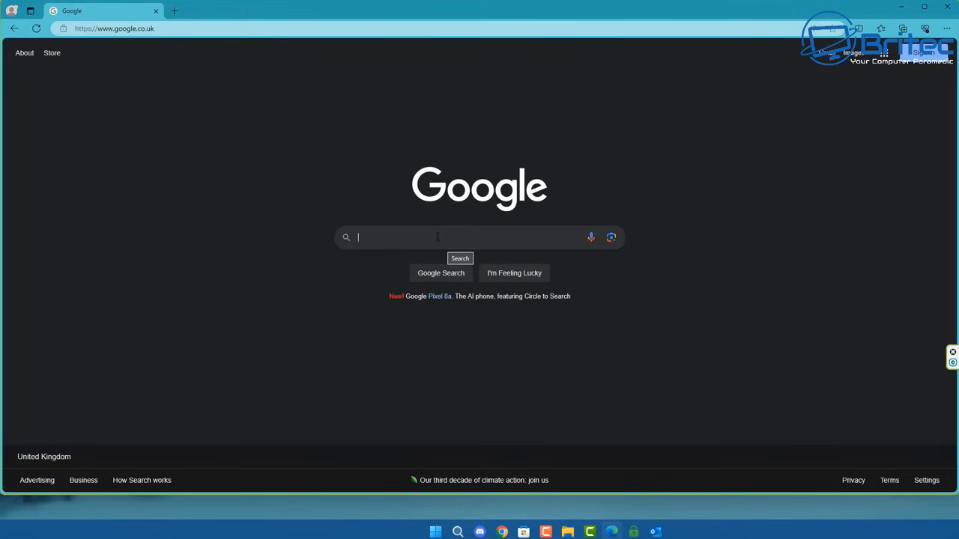
{"action": "mouse_move", "coordinate": [390, 278]}
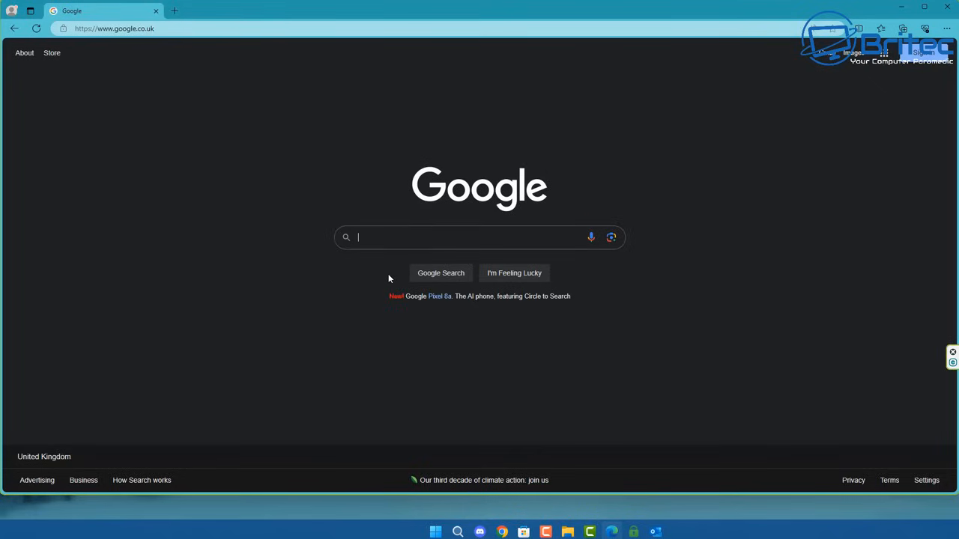
{"action": "mouse_move", "coordinate": [756, 249]}
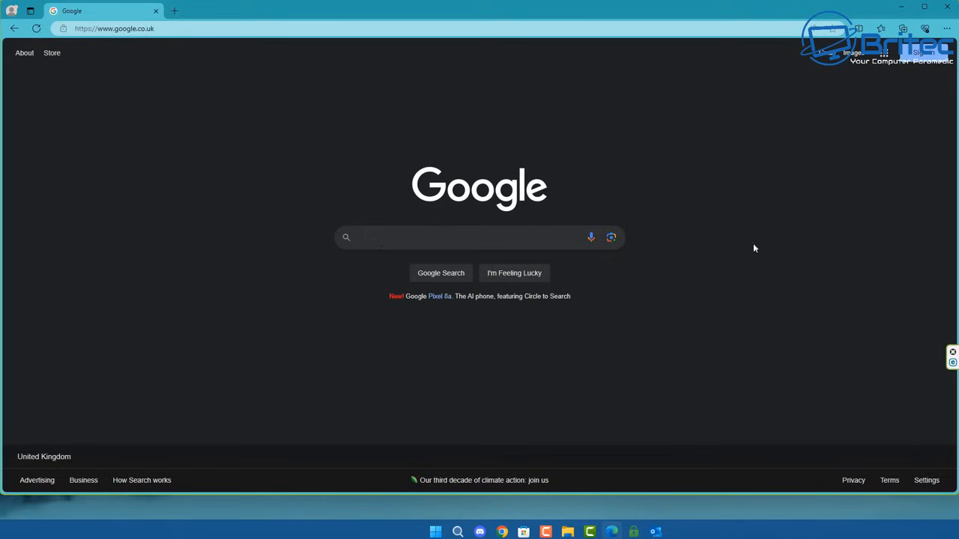
{"action": "mouse_move", "coordinate": [940, 255]}
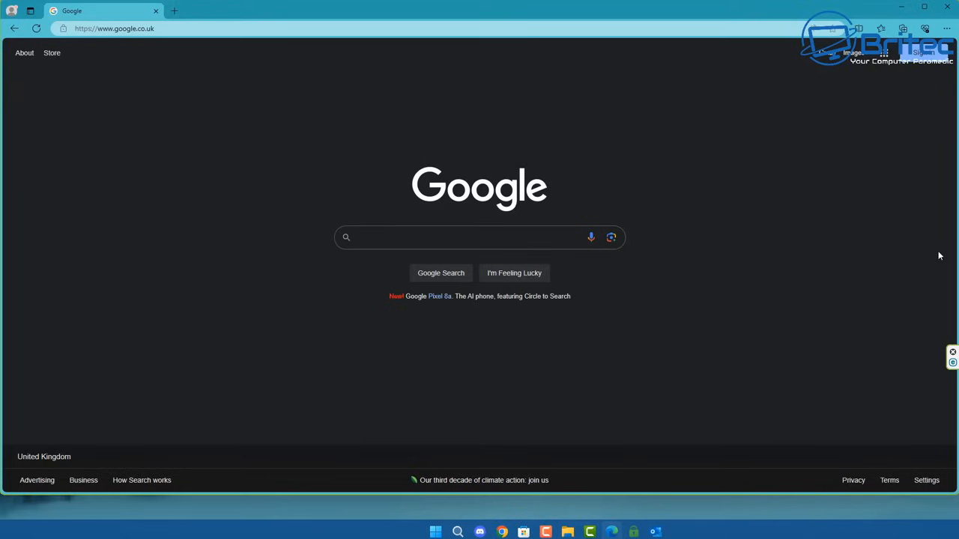
{"action": "left_click", "coordinate": [465, 237]}
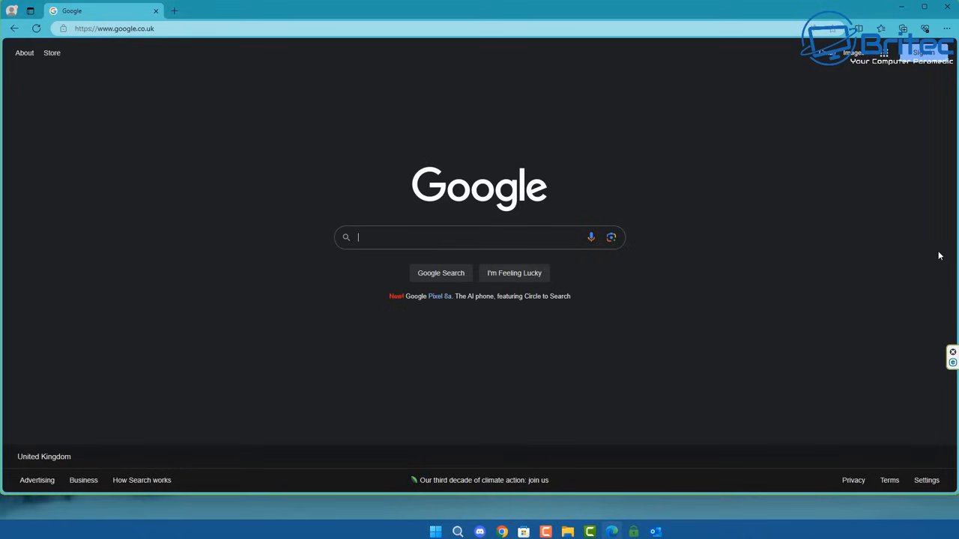
Search Google for 'new iphone' via the 'new i' suggestion
{"action": "type", "text": "new iphon"}
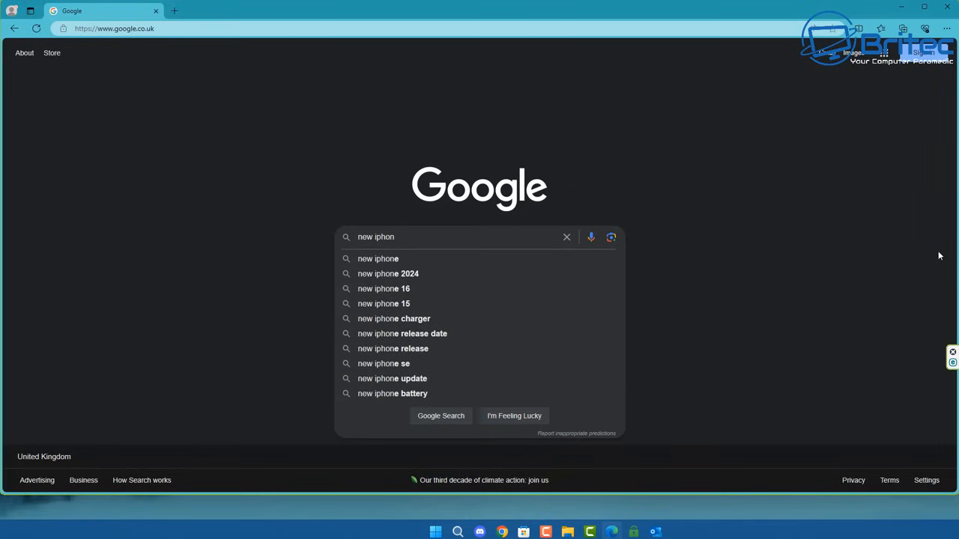
{"action": "left_click", "coordinate": [378, 258]}
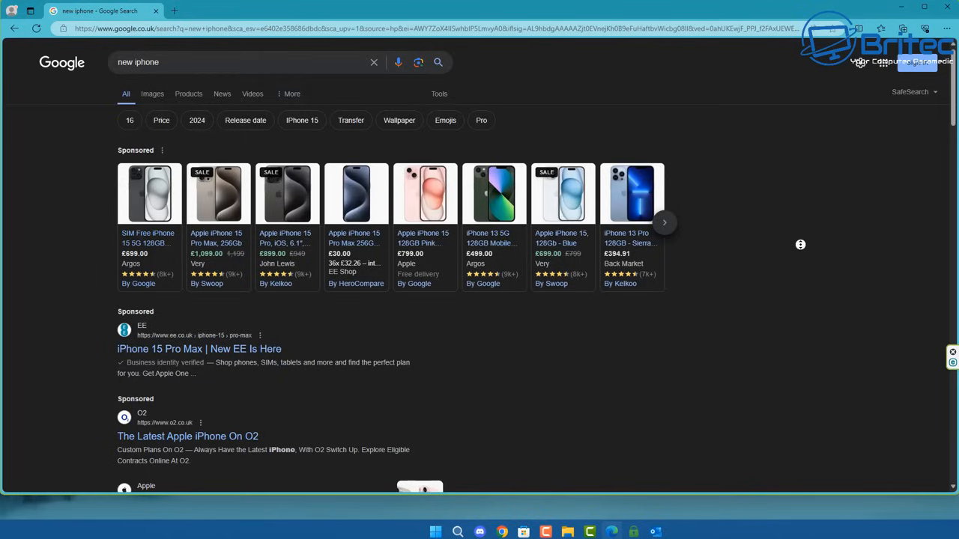
Scroll through the sponsored listings and top stories in the results
{"action": "scroll", "scroll_direction": "down", "scroll_amount": 3}
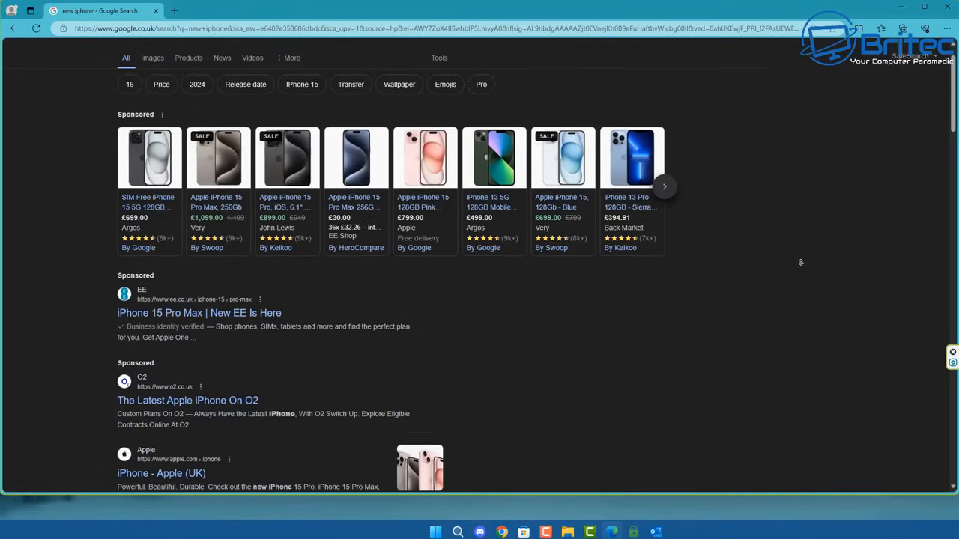
{"action": "scroll", "scroll_direction": "down", "scroll_amount": 3}
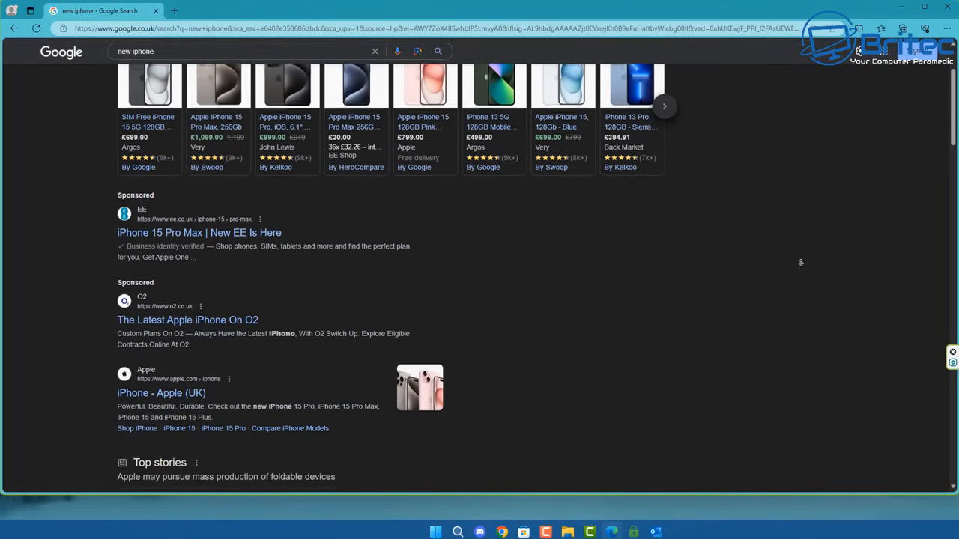
{"action": "scroll", "scroll_direction": "down", "scroll_amount": 3}
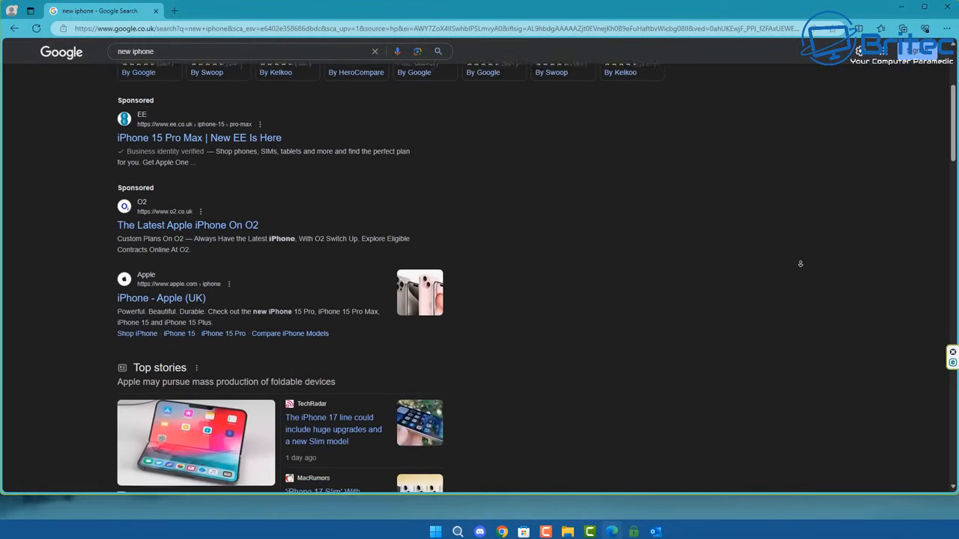
{"action": "scroll", "scroll_direction": "down", "scroll_amount": 3}
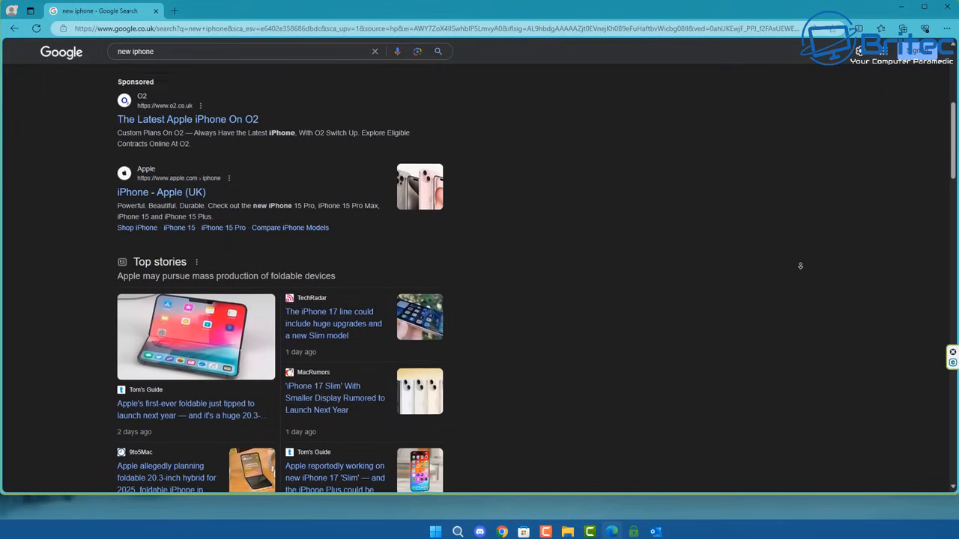
{"action": "scroll", "scroll_direction": "down", "scroll_amount": 3}
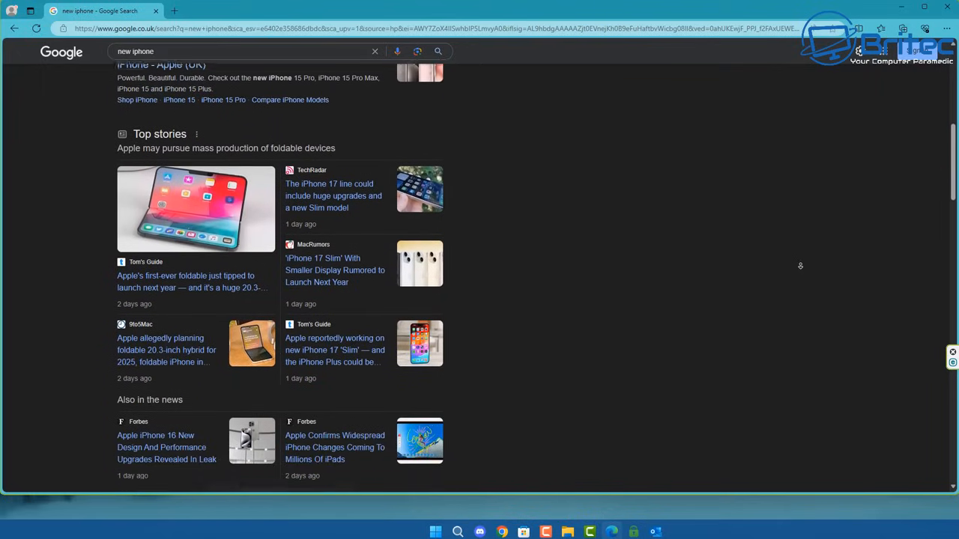
{"action": "scroll", "scroll_direction": "down", "scroll_amount": 3}
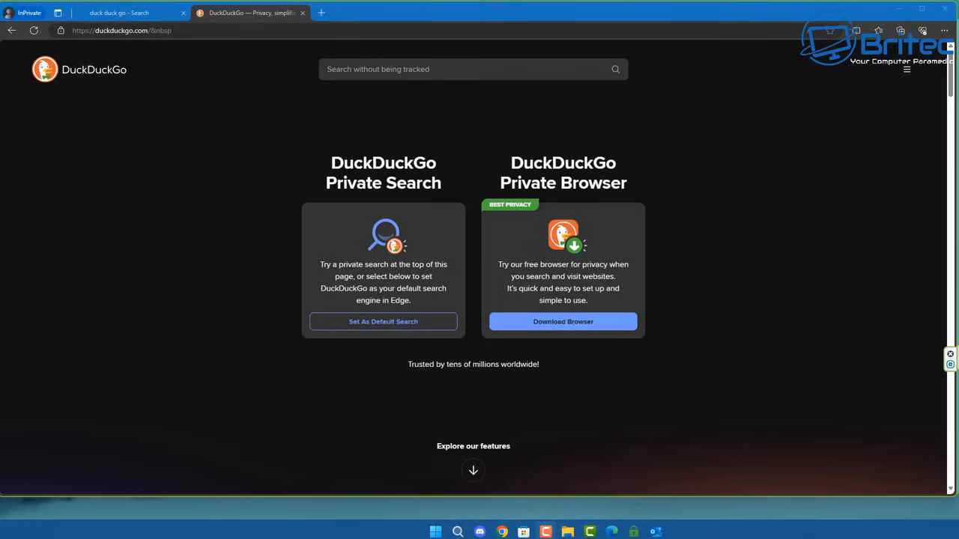
{"action": "mouse_move", "coordinate": [587, 153]}
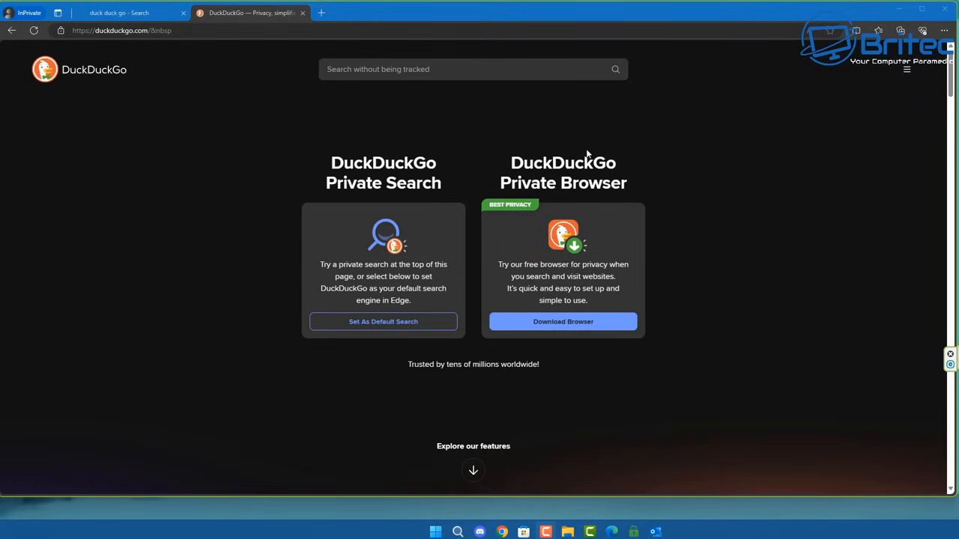
{"action": "mouse_move", "coordinate": [383, 258]}
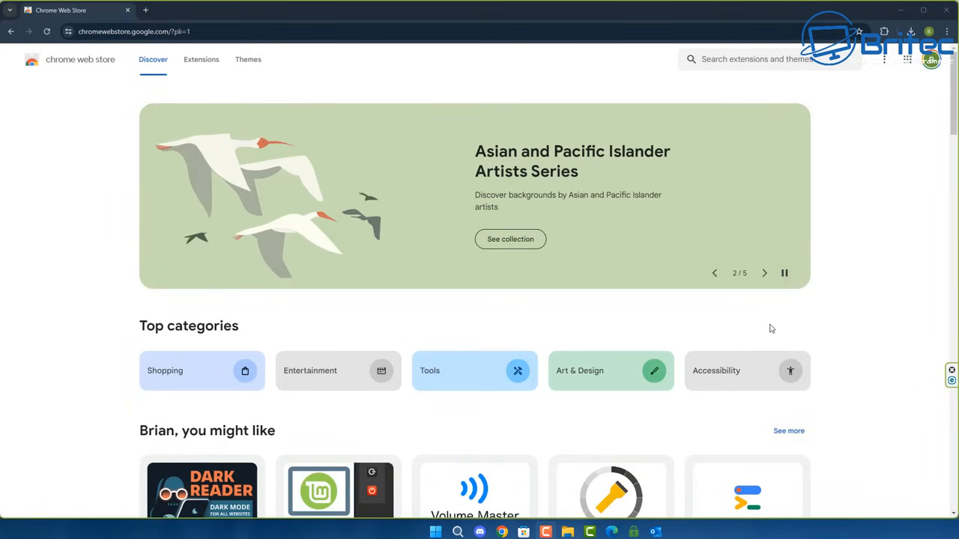
{"action": "mouse_move", "coordinate": [875, 229]}
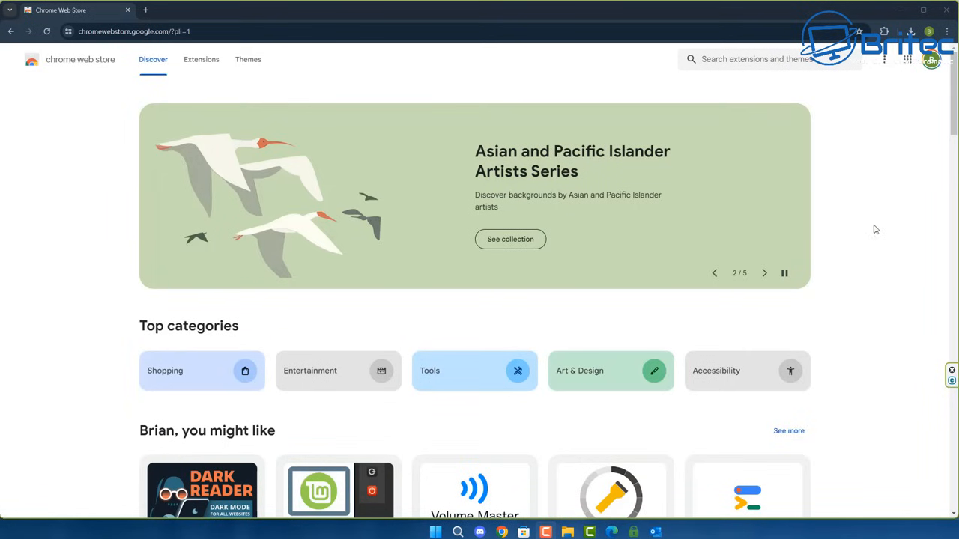
{"action": "scroll", "scroll_direction": "down", "scroll_amount": 3}
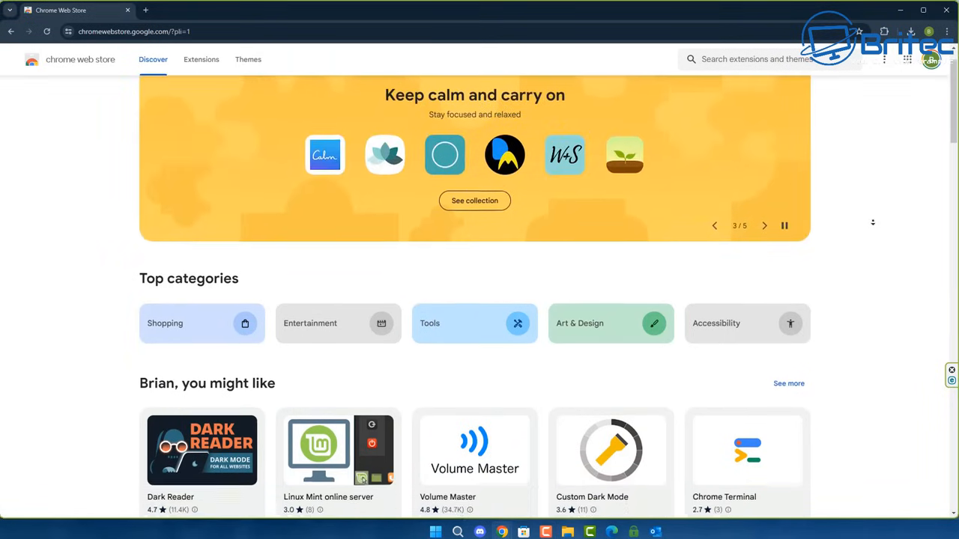
{"action": "scroll", "scroll_direction": "down", "scroll_amount": 3}
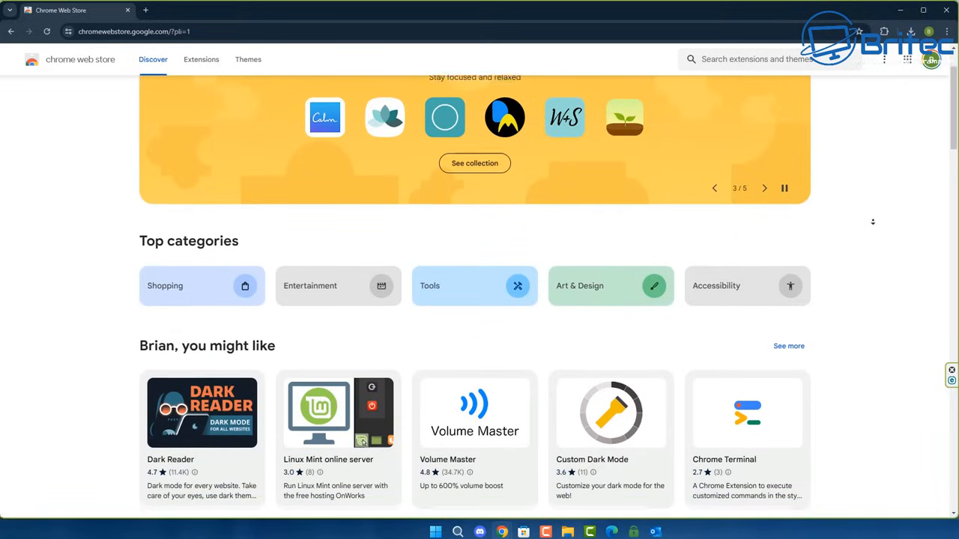
{"action": "scroll", "scroll_direction": "down", "scroll_amount": 3}
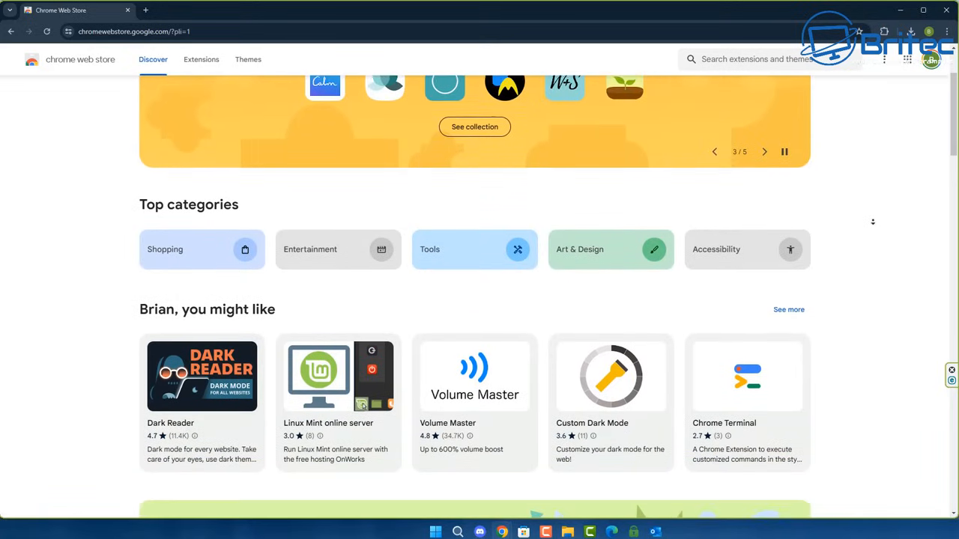
{"action": "scroll", "scroll_direction": "down", "scroll_amount": 3}
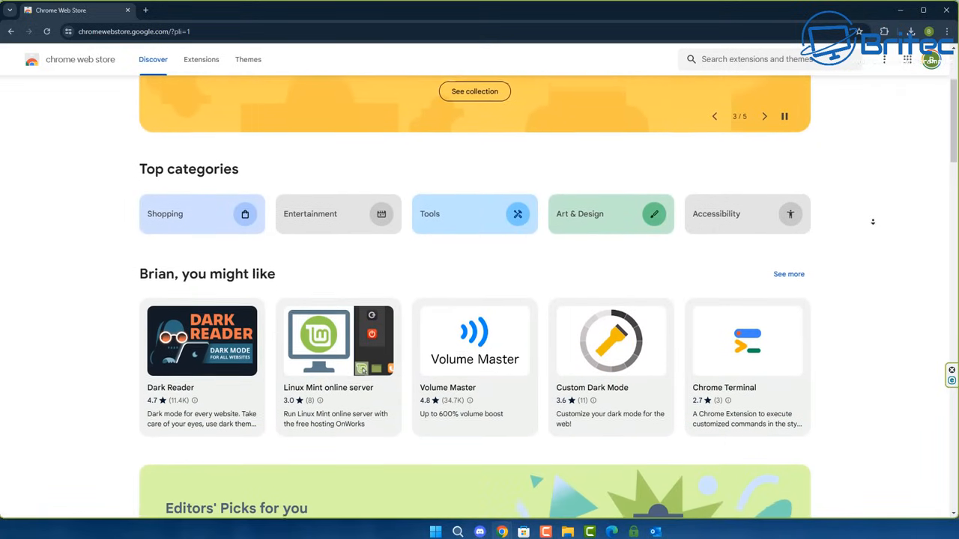
{"action": "scroll", "scroll_direction": "down", "scroll_amount": 3}
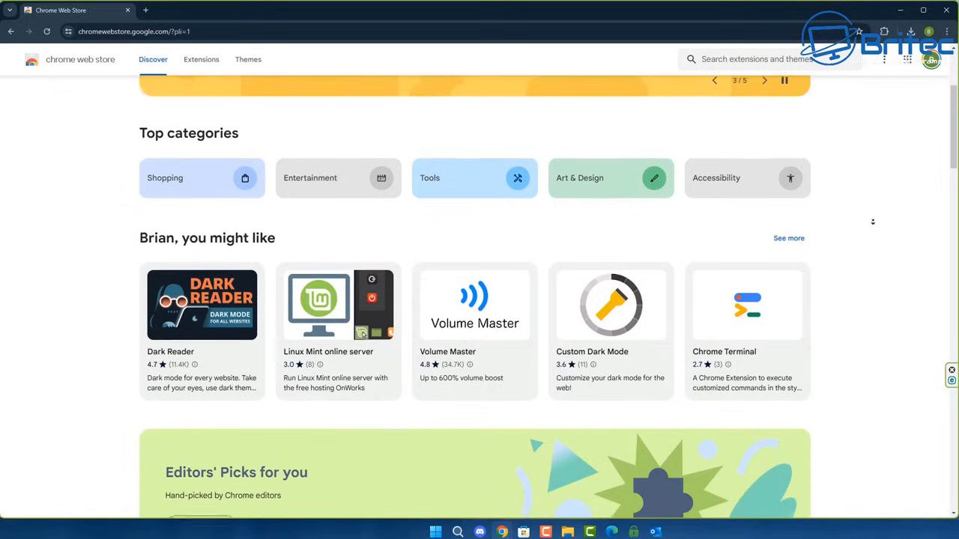
{"action": "scroll", "scroll_direction": "down", "scroll_amount": 3}
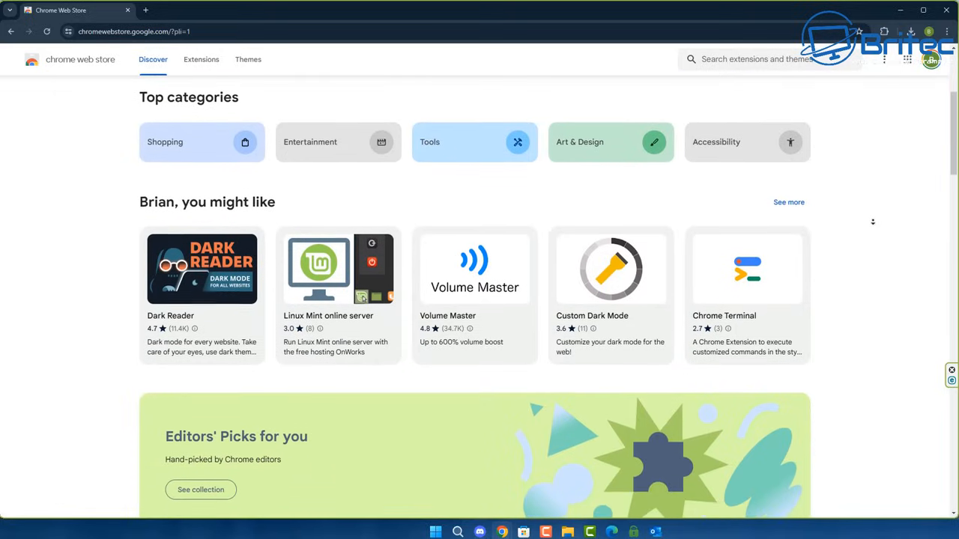
{"action": "scroll", "scroll_direction": "down", "scroll_amount": 3}
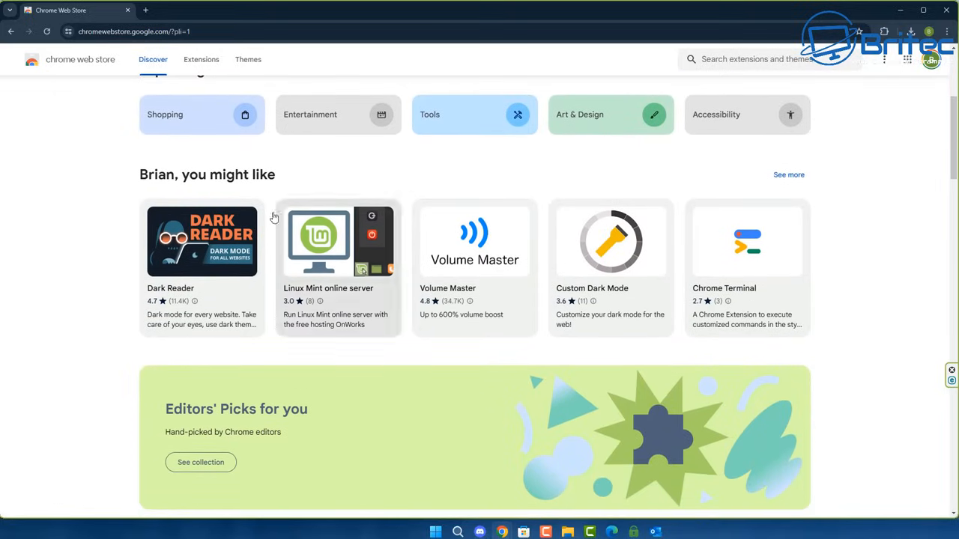
{"action": "mouse_move", "coordinate": [774, 139]}
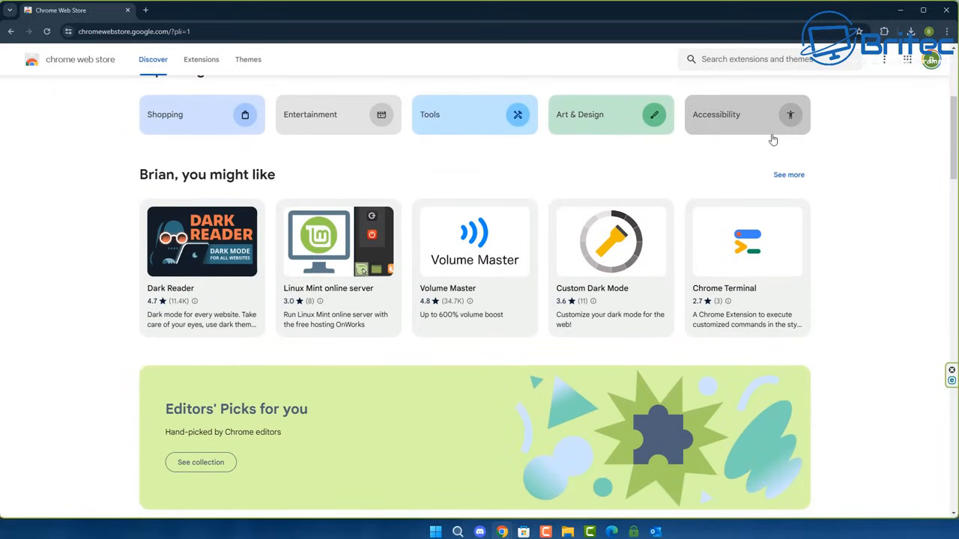
{"action": "mouse_move", "coordinate": [773, 138]}
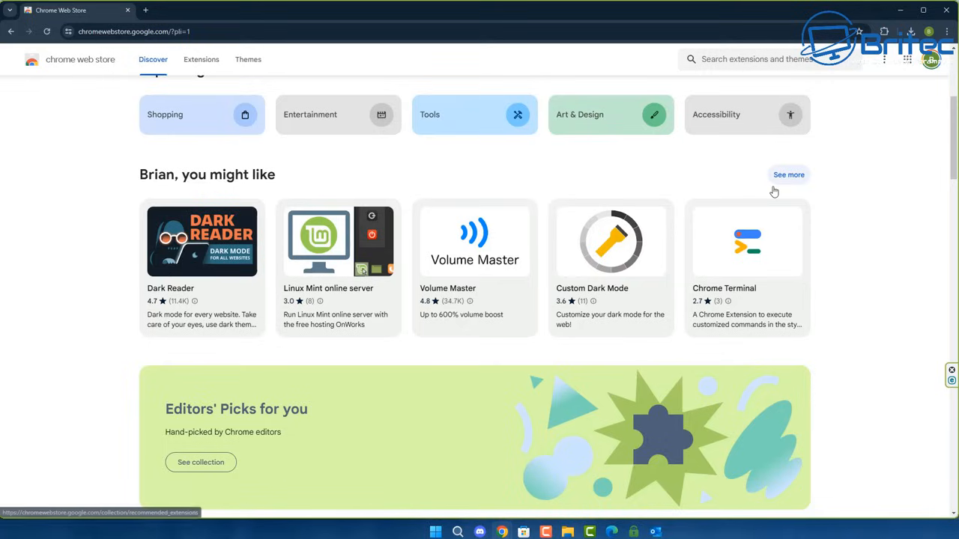
{"action": "mouse_move", "coordinate": [757, 170]}
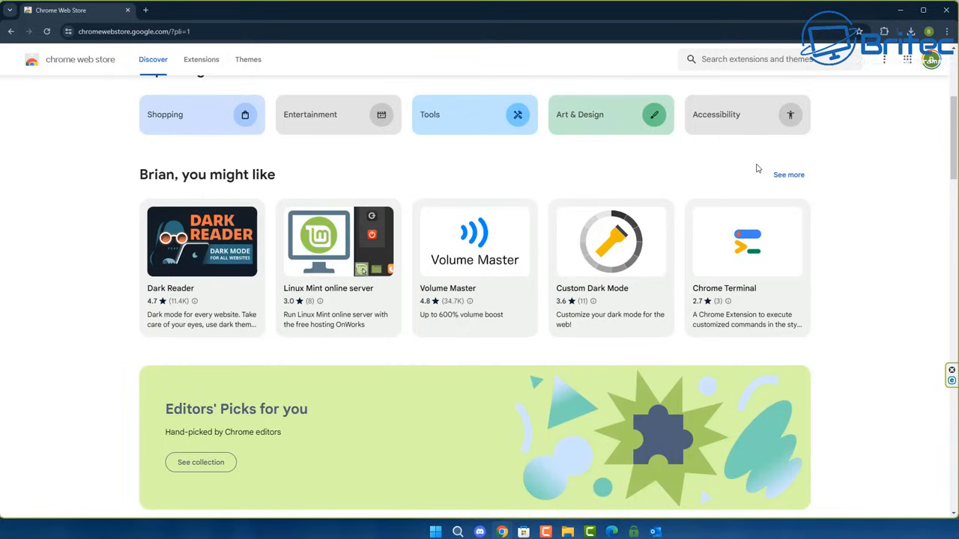
{"action": "mouse_move", "coordinate": [763, 167]}
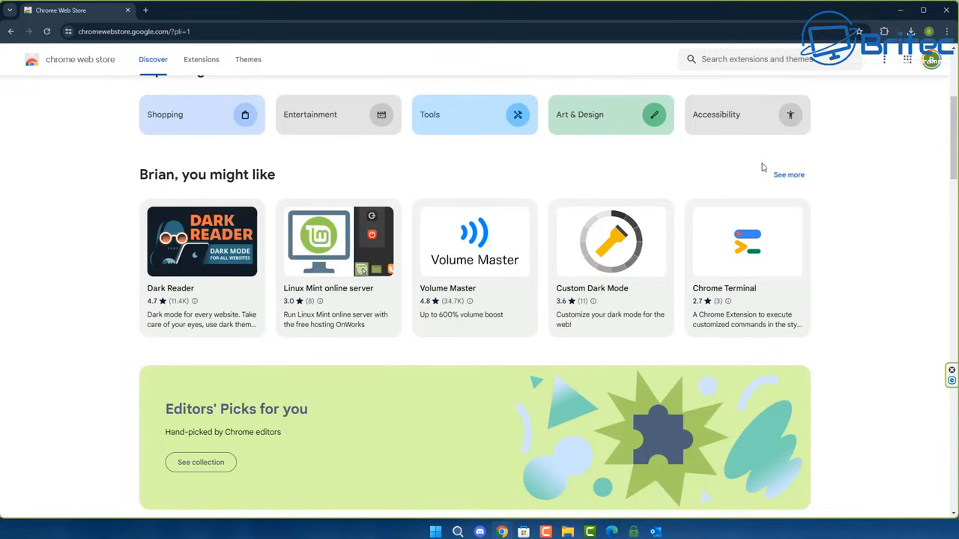
{"action": "mouse_move", "coordinate": [764, 168]}
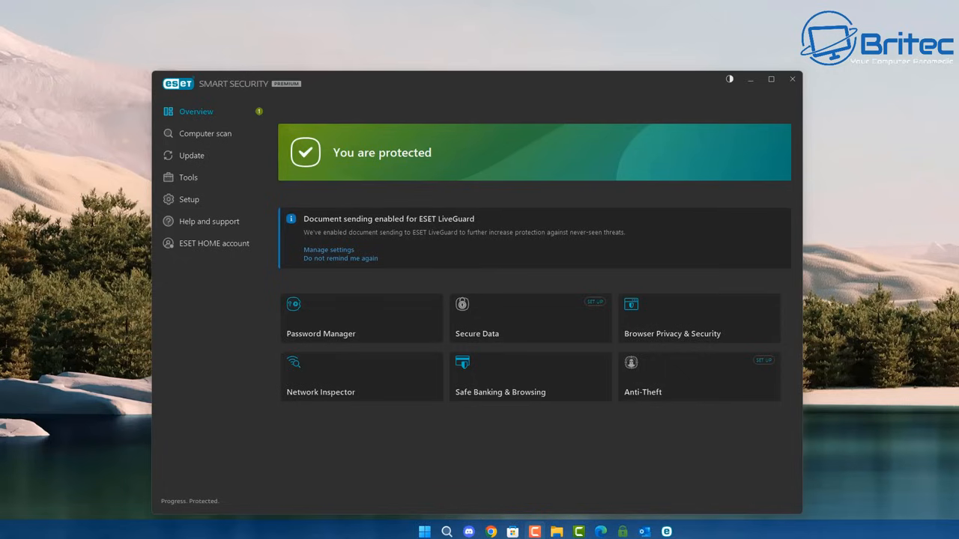
{"action": "mouse_move", "coordinate": [837, 21]}
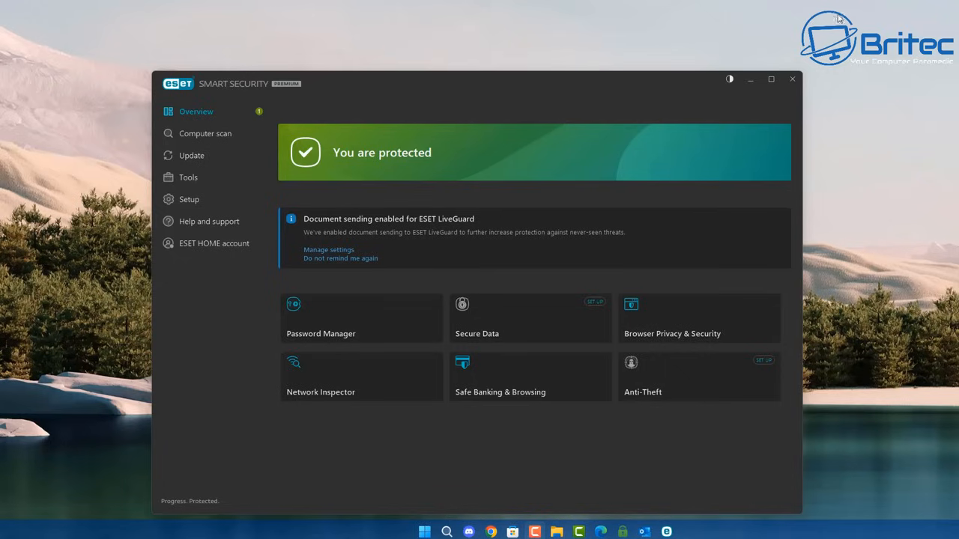
{"action": "mouse_move", "coordinate": [637, 123]}
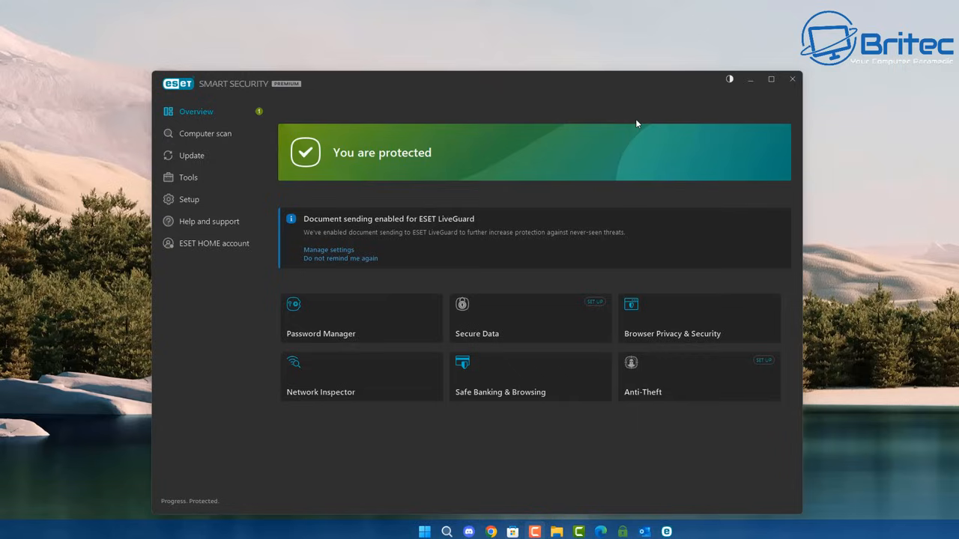
{"action": "mouse_move", "coordinate": [258, 218]}
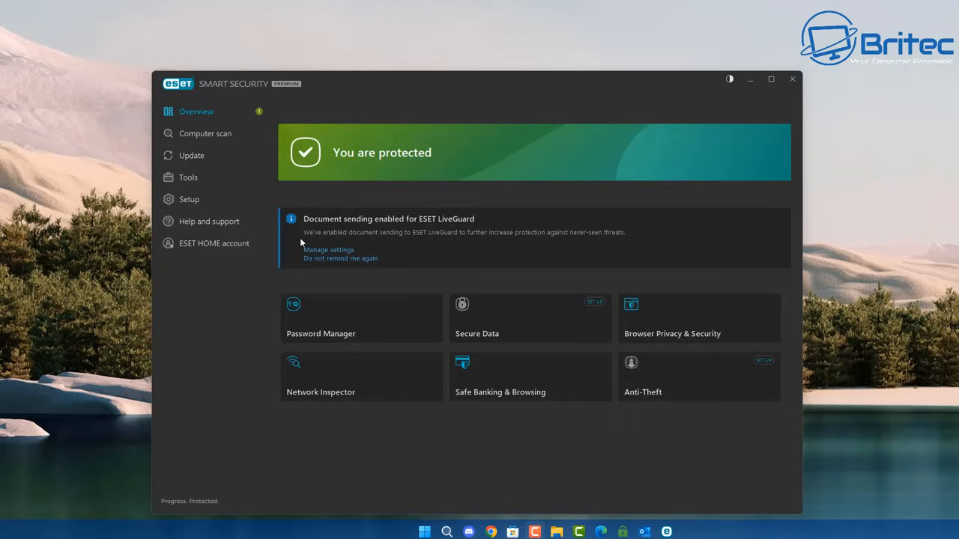
{"action": "mouse_move", "coordinate": [453, 243]}
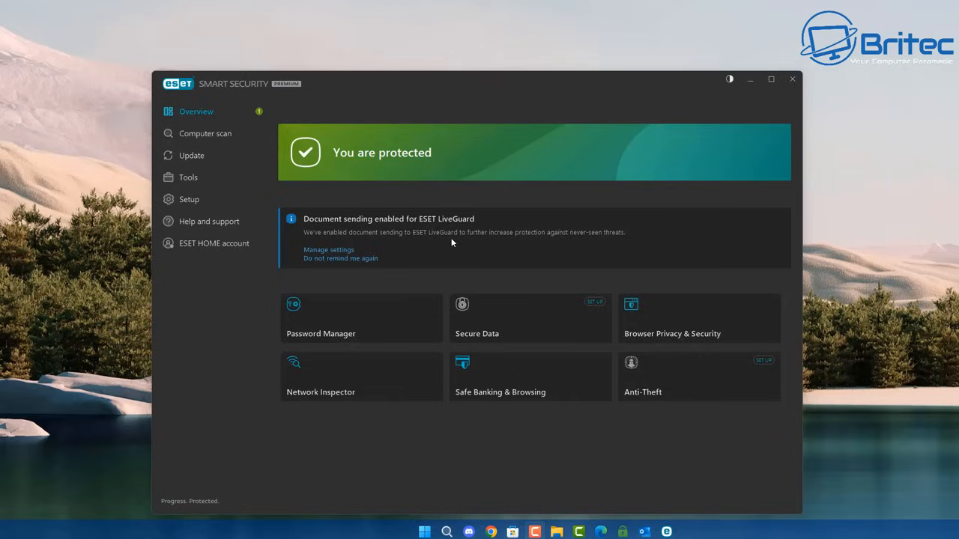
{"action": "mouse_move", "coordinate": [612, 240]}
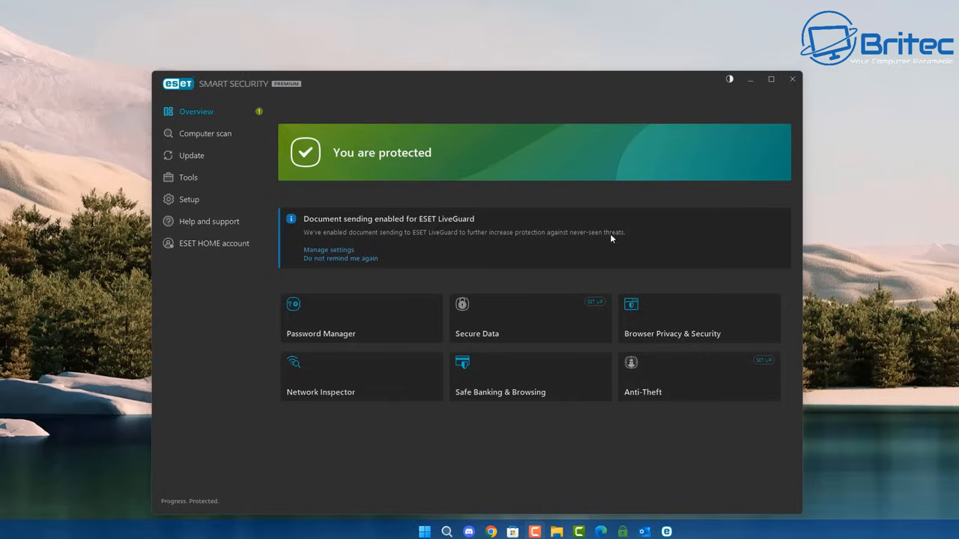
{"action": "mouse_move", "coordinate": [631, 240]}
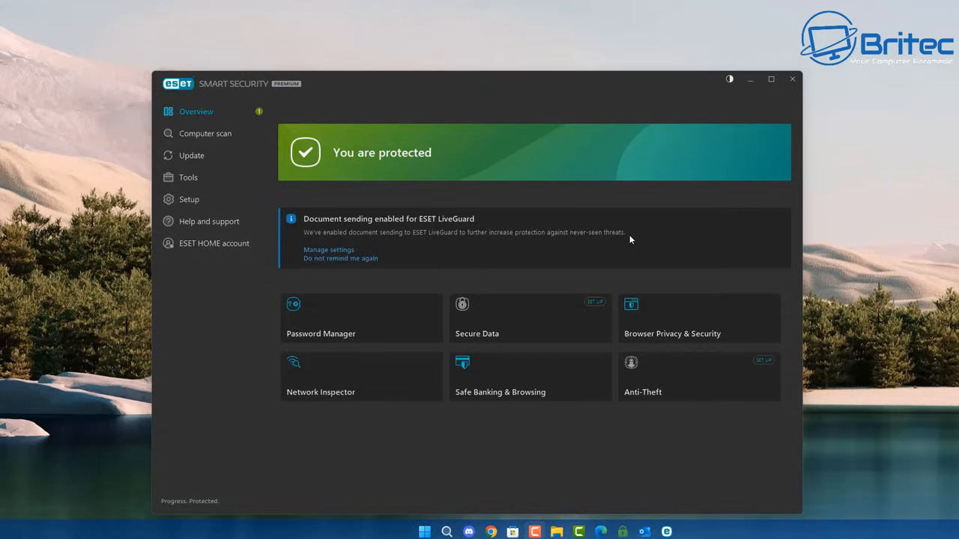
{"action": "mouse_move", "coordinate": [684, 340]}
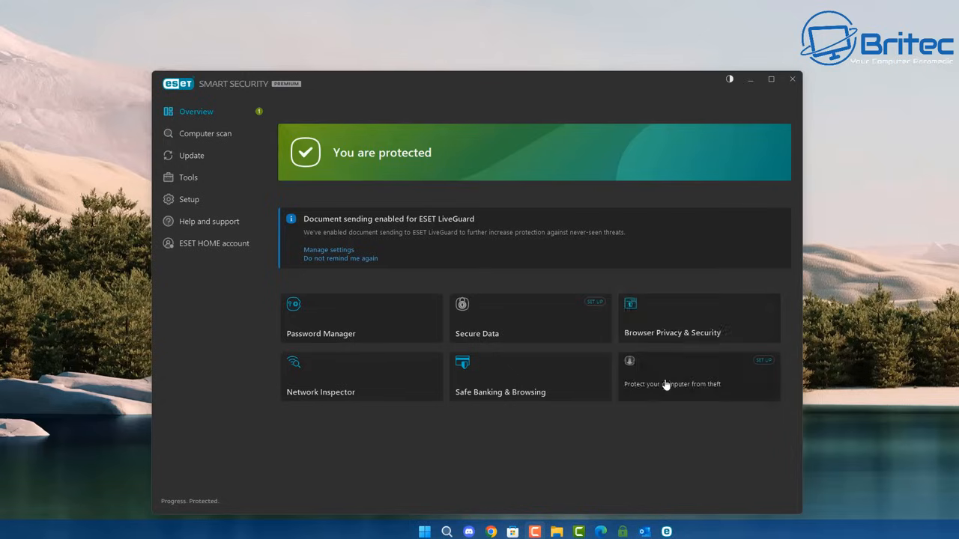
{"action": "mouse_move", "coordinate": [665, 397]}
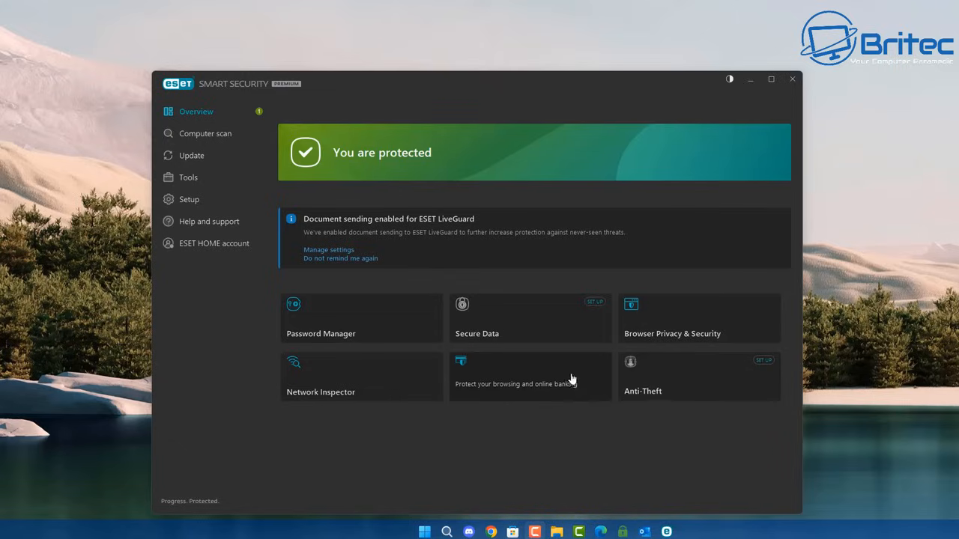
{"action": "mouse_move", "coordinate": [557, 403]}
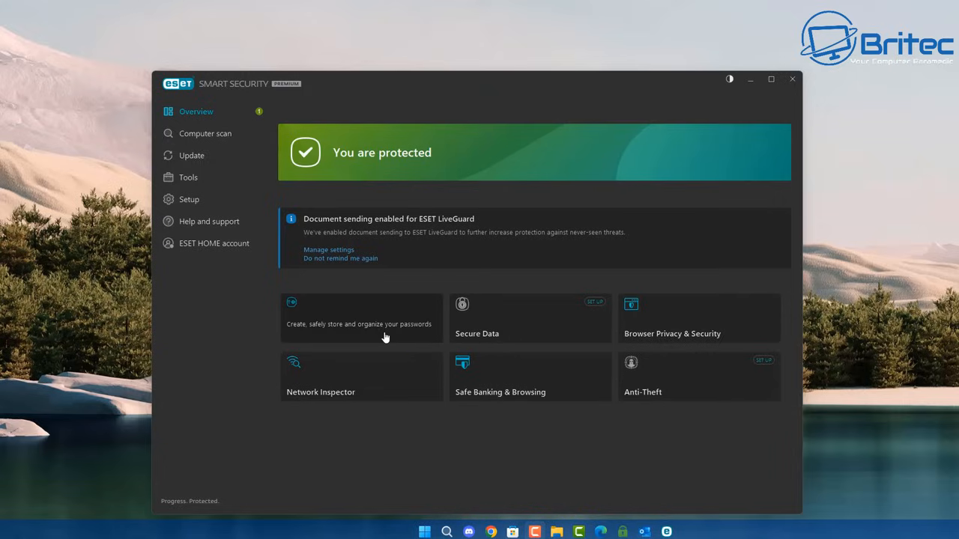
{"action": "mouse_move", "coordinate": [351, 338]}
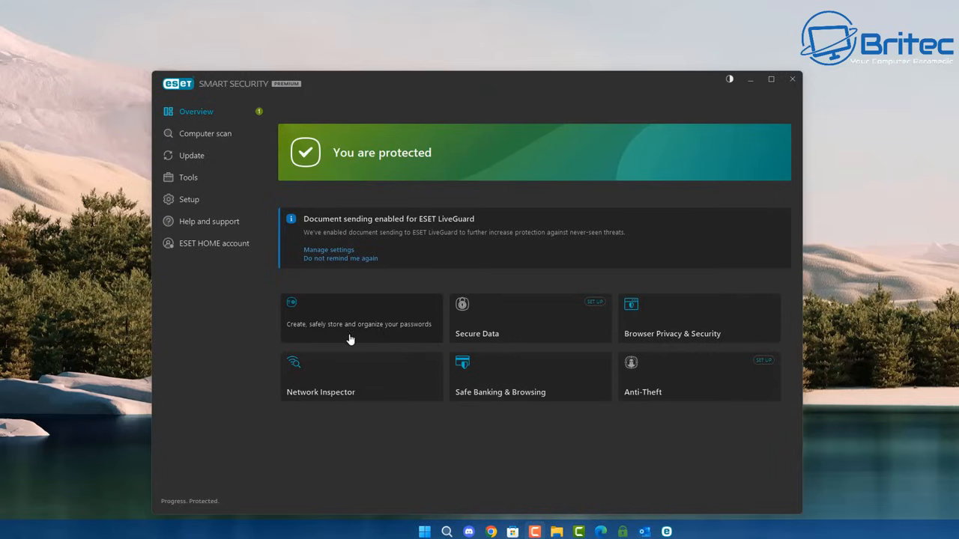
{"action": "mouse_move", "coordinate": [397, 336]}
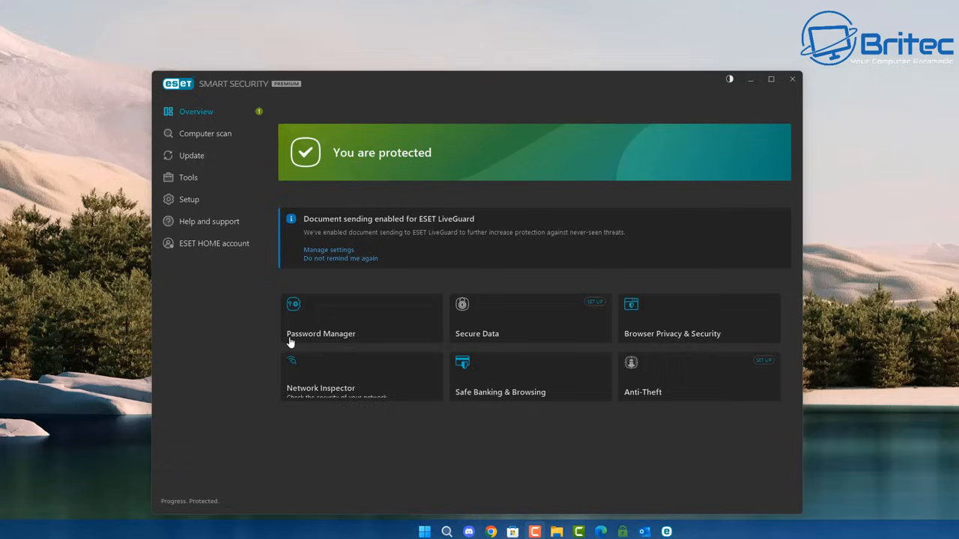
{"action": "mouse_move", "coordinate": [217, 133]}
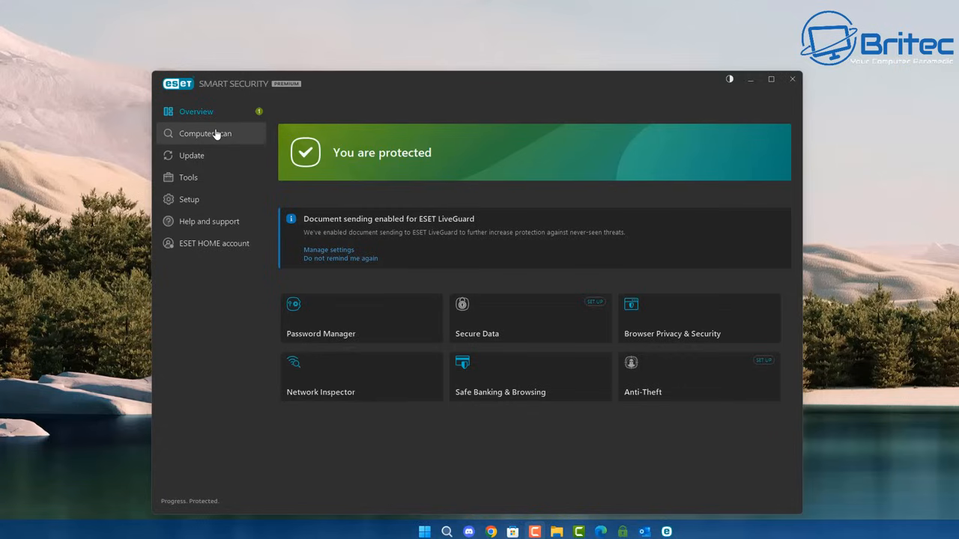
{"action": "mouse_move", "coordinate": [724, 123]}
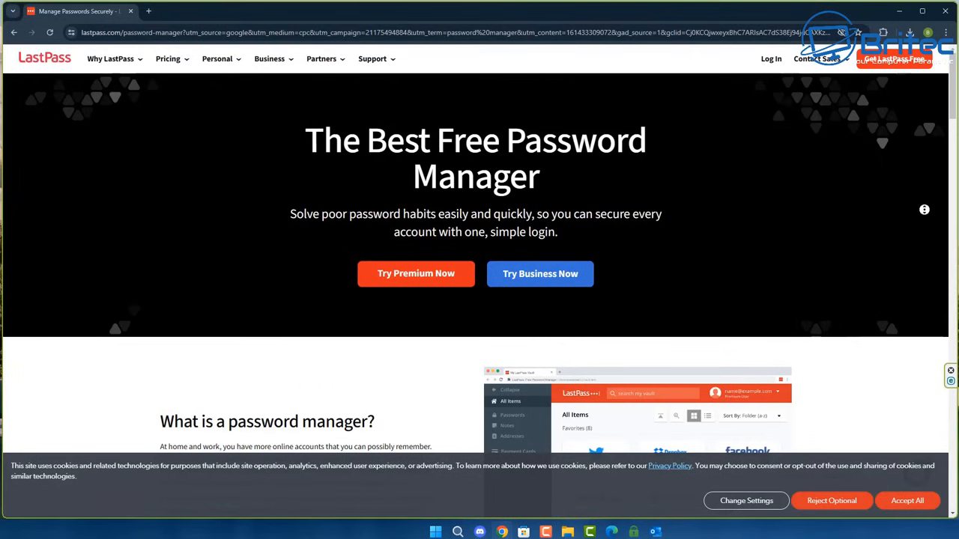
Scroll past the LastPass hero banner to 'What is a password manager?' and 'More than just passwords'
{"action": "scroll", "scroll_direction": "down", "scroll_amount": 3}
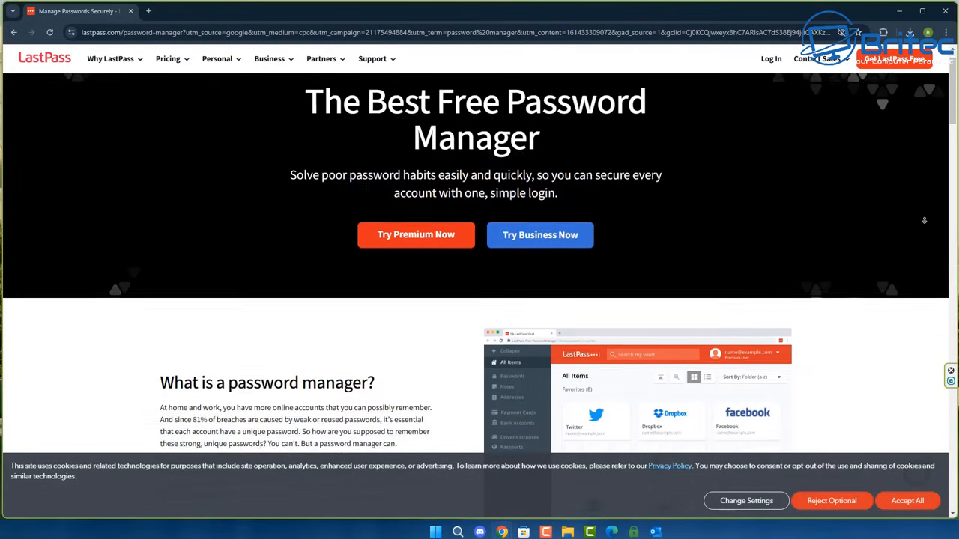
{"action": "scroll", "scroll_direction": "down", "scroll_amount": 3}
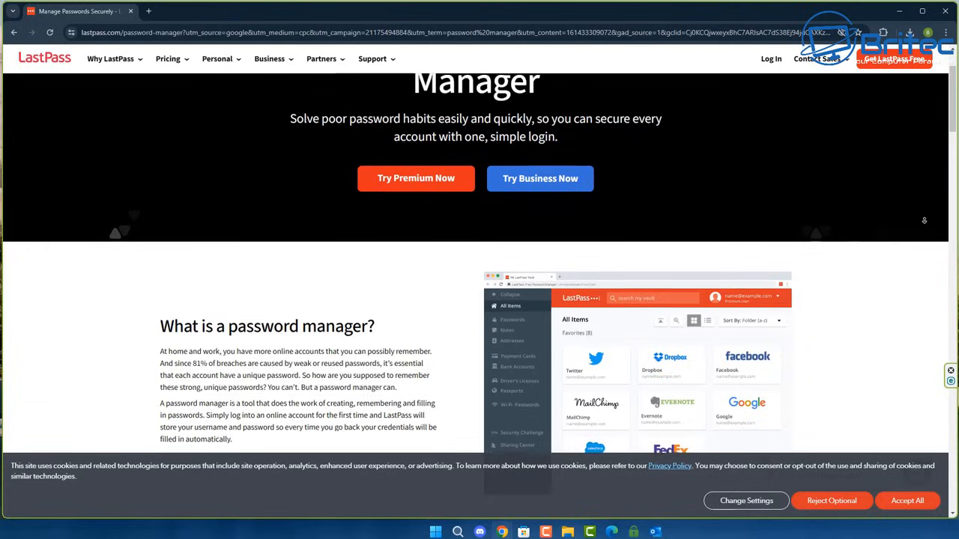
{"action": "scroll", "scroll_direction": "down", "scroll_amount": 3}
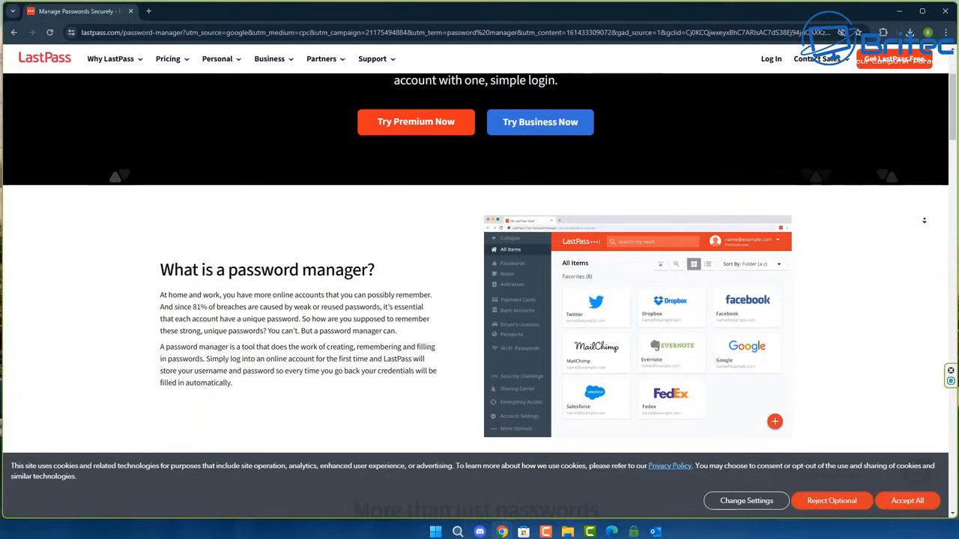
{"action": "scroll", "scroll_direction": "down", "scroll_amount": 3}
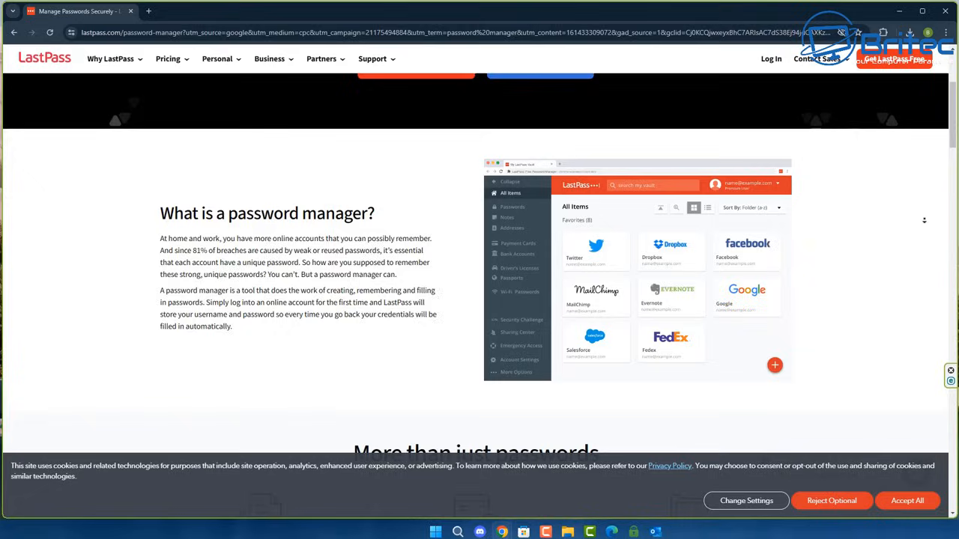
{"action": "scroll", "scroll_direction": "down", "scroll_amount": 3}
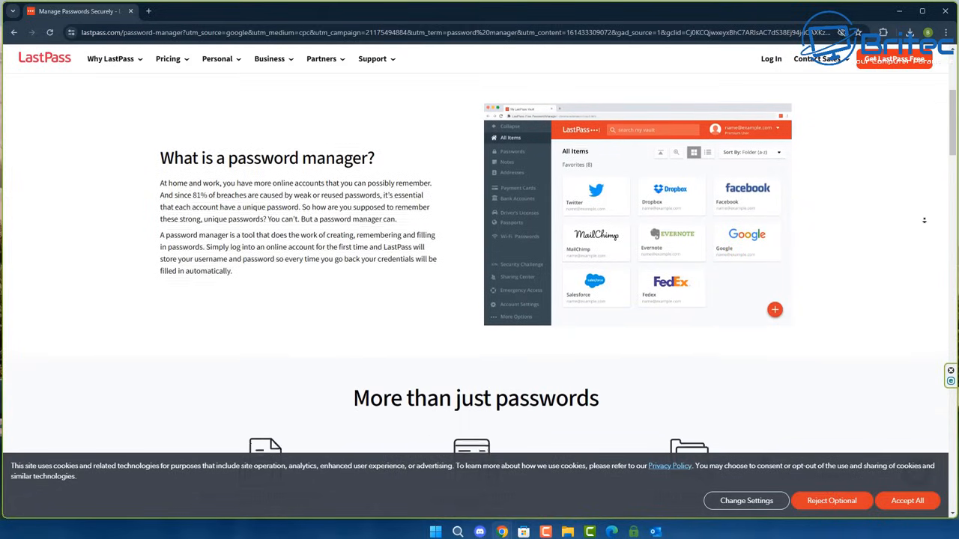
{"action": "scroll", "scroll_direction": "down", "scroll_amount": 3}
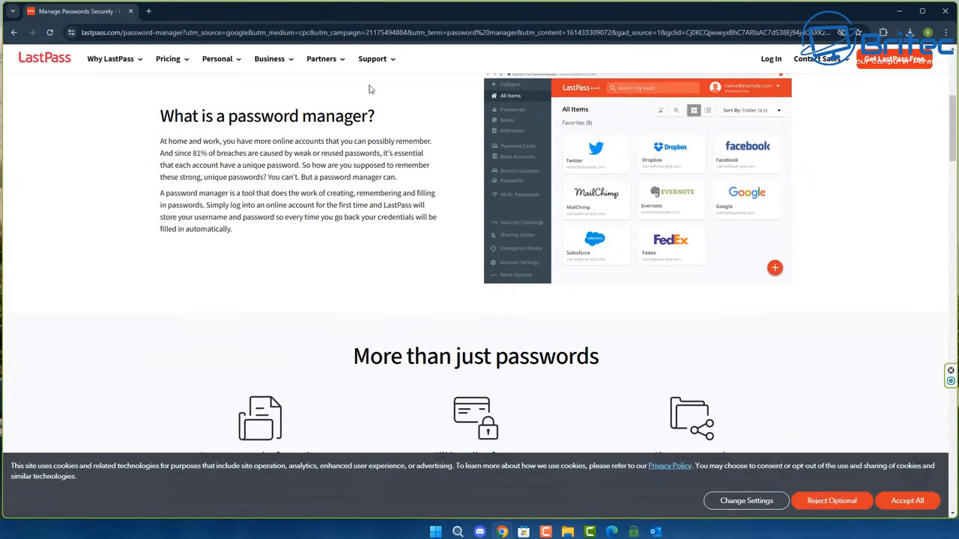
{"action": "mouse_move", "coordinate": [246, 153]}
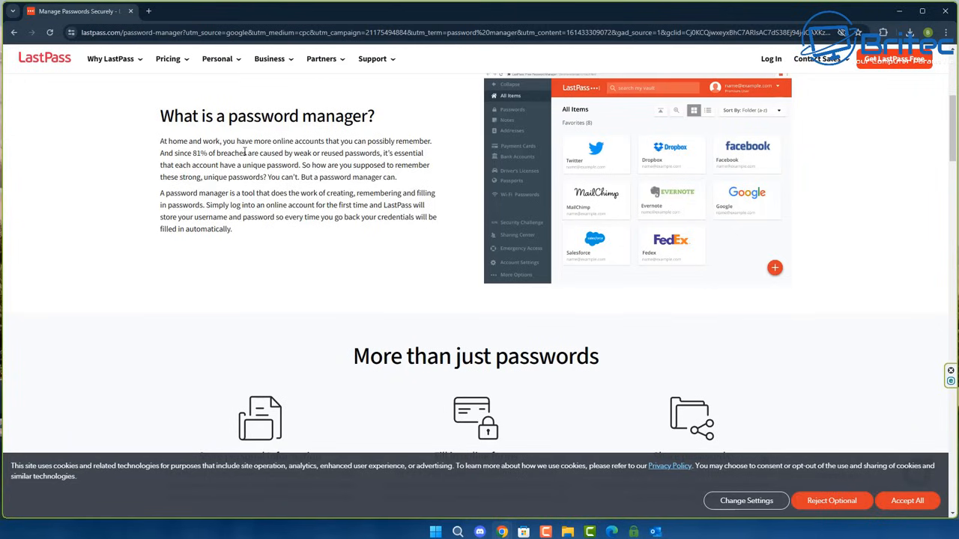
{"action": "mouse_move", "coordinate": [386, 280]}
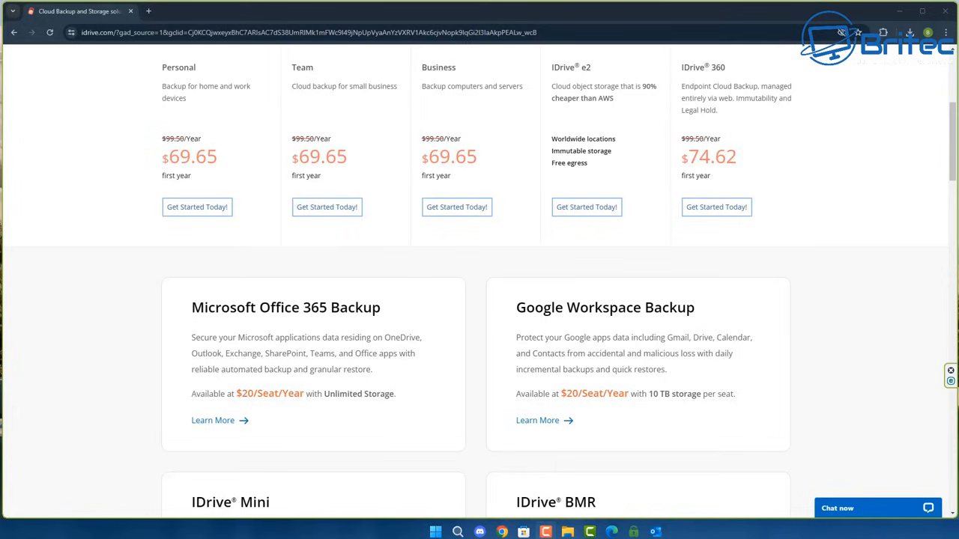
{"action": "mouse_move", "coordinate": [819, 249]}
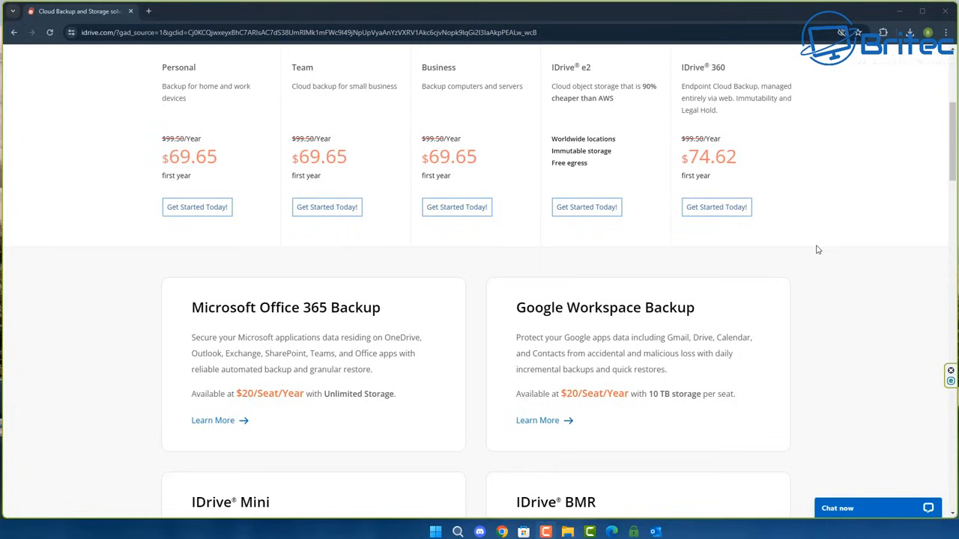
{"action": "mouse_move", "coordinate": [528, 282]}
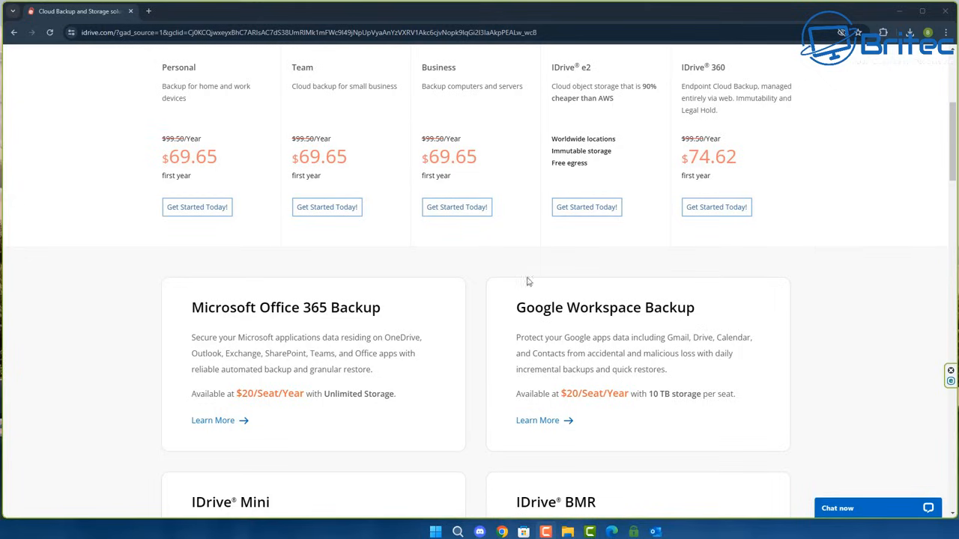
{"action": "mouse_move", "coordinate": [322, 323]}
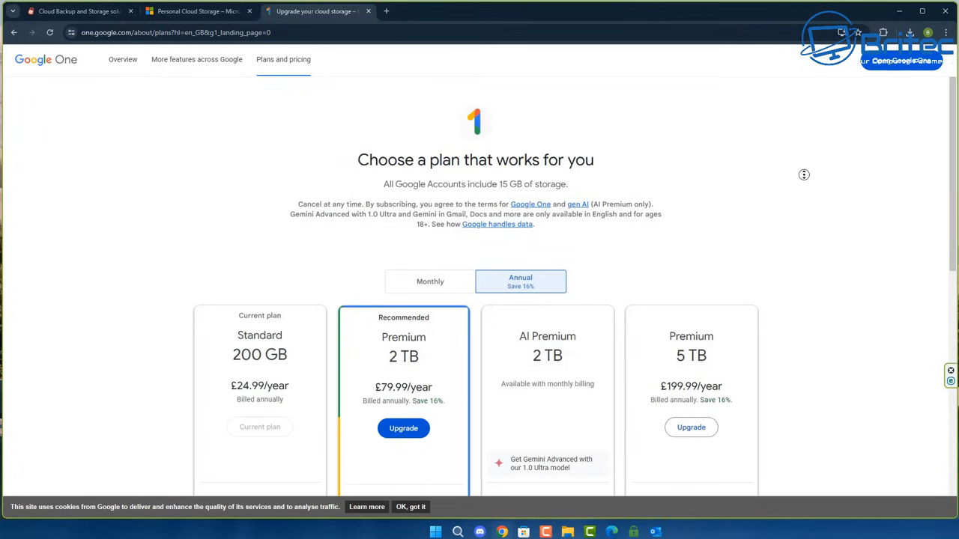
Scroll to the annual plan cards from 200 GB Standard to 5 TB Premium
{"action": "scroll", "scroll_direction": "down", "scroll_amount": 3}
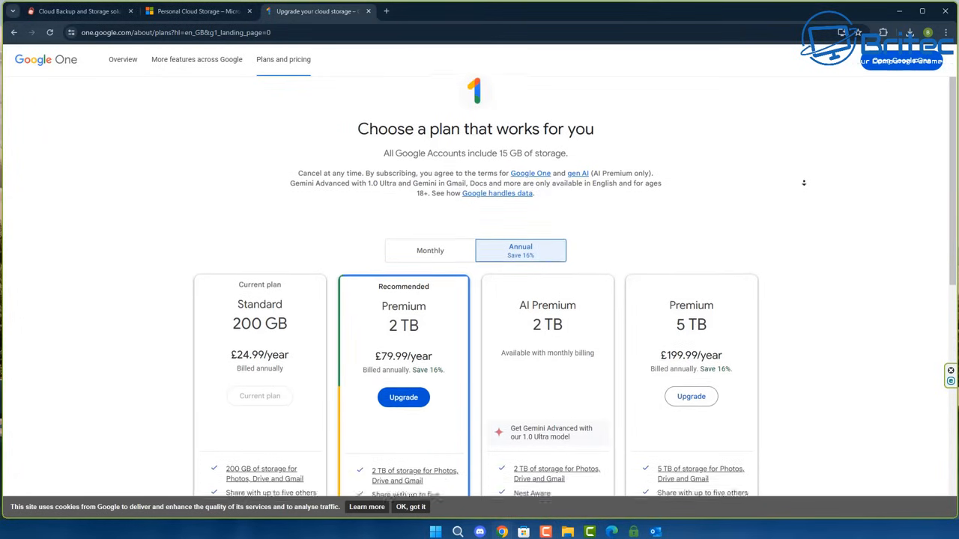
{"action": "scroll", "scroll_direction": "down", "scroll_amount": 3}
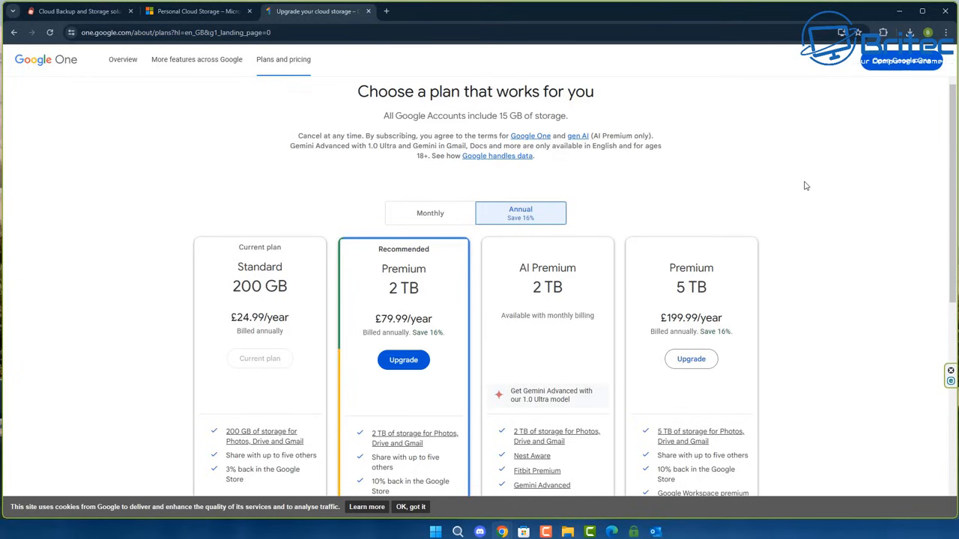
{"action": "scroll", "scroll_direction": "down", "scroll_amount": 3}
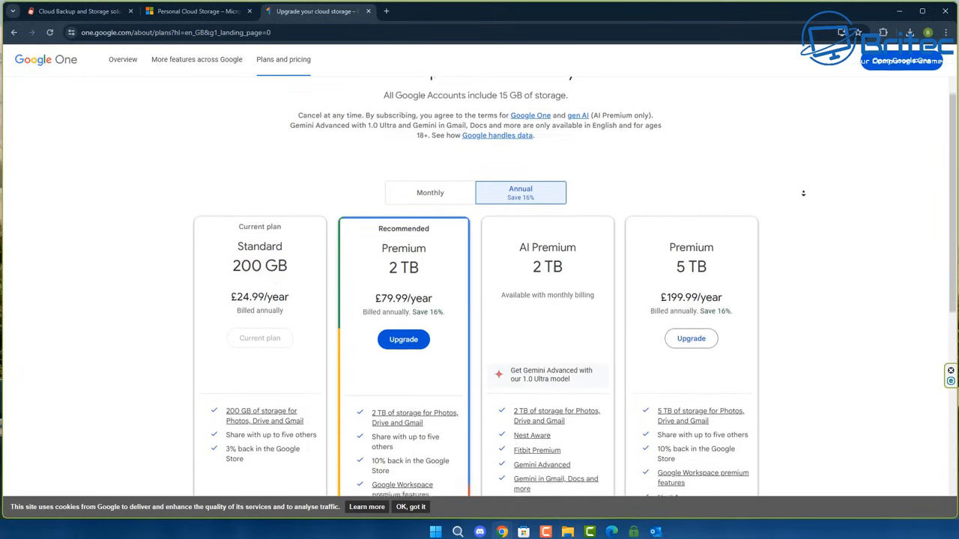
{"action": "scroll", "scroll_direction": "down", "scroll_amount": 3}
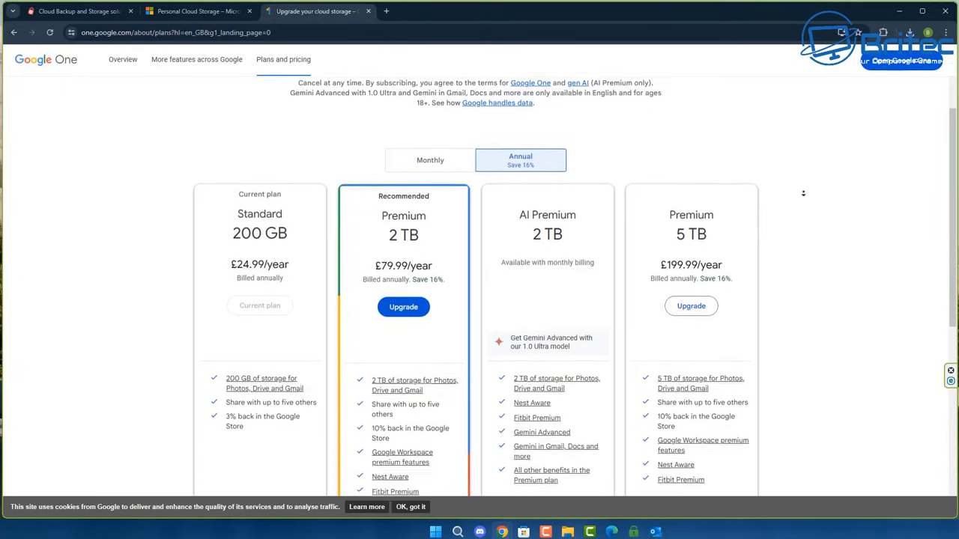
{"action": "scroll", "scroll_direction": "down", "scroll_amount": 3}
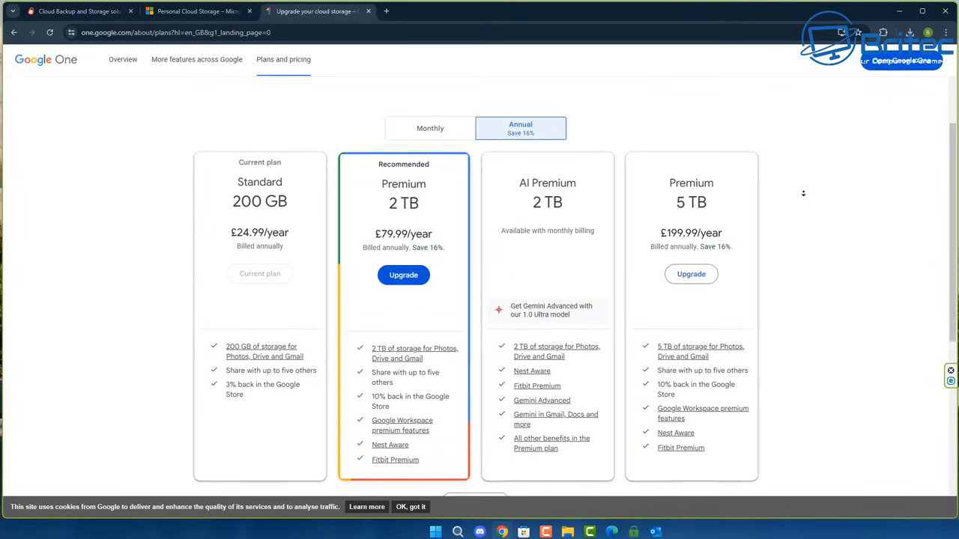
{"action": "scroll", "scroll_direction": "down", "scroll_amount": 3}
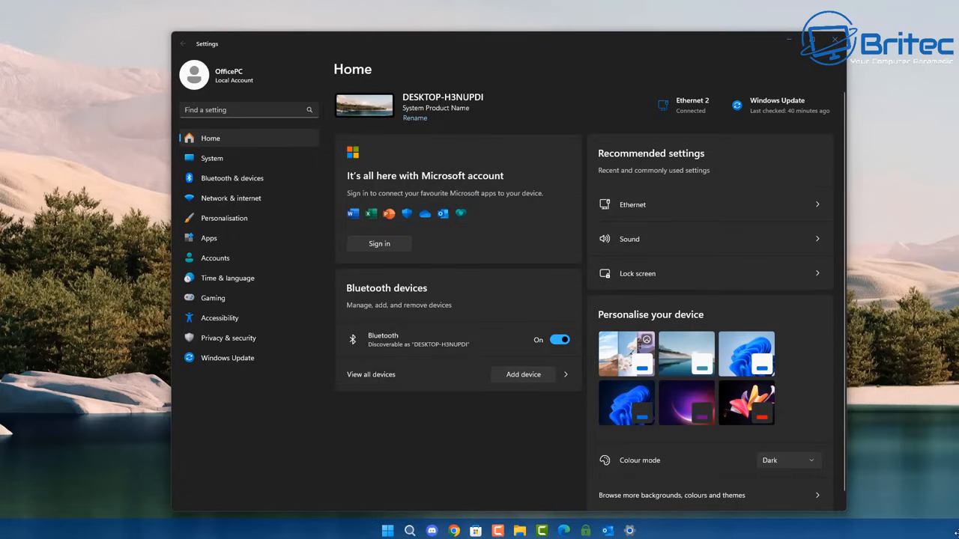
{"action": "mouse_move", "coordinate": [387, 348]}
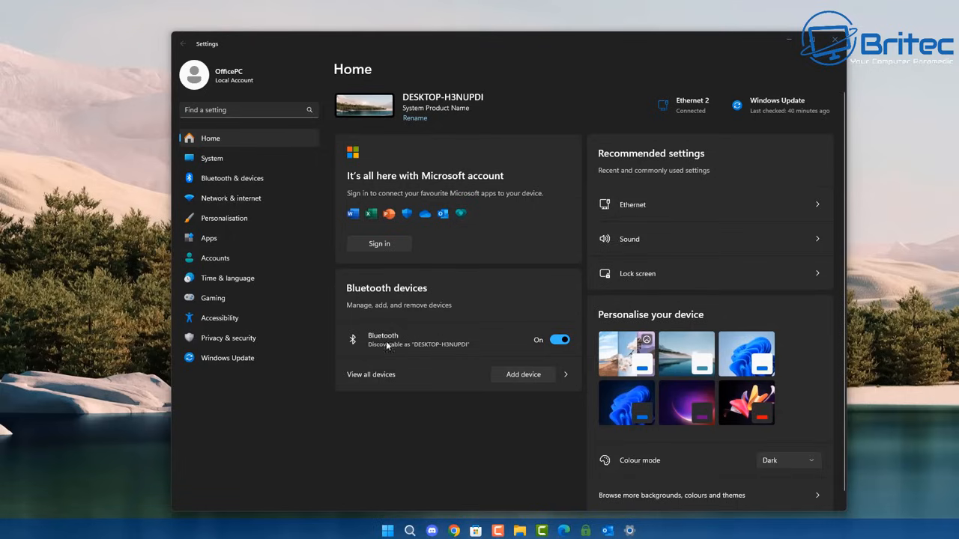
View Diagnostics & feedback with optional diagnostic data off, then go back
{"action": "left_click", "coordinate": [228, 339]}
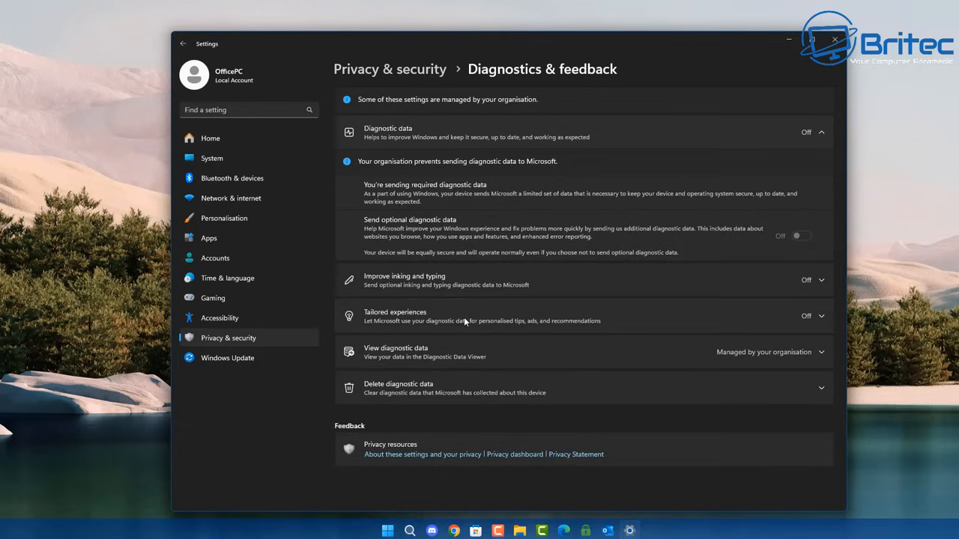
{"action": "mouse_move", "coordinate": [515, 218]}
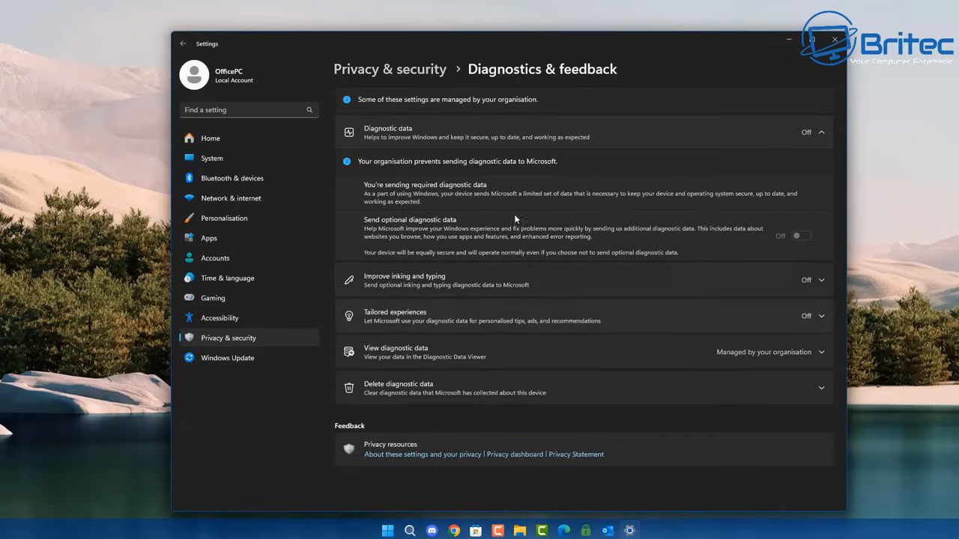
{"action": "mouse_move", "coordinate": [609, 114]}
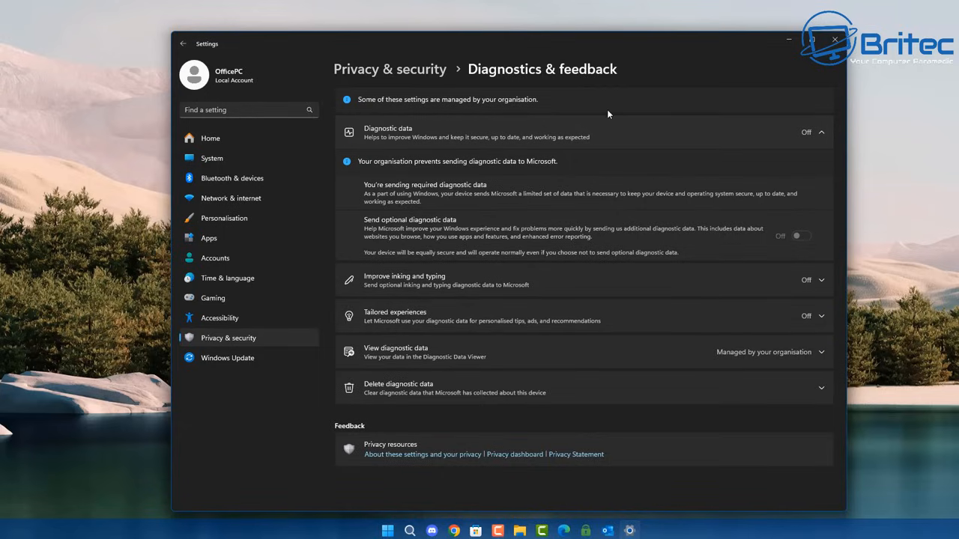
{"action": "mouse_move", "coordinate": [521, 418]}
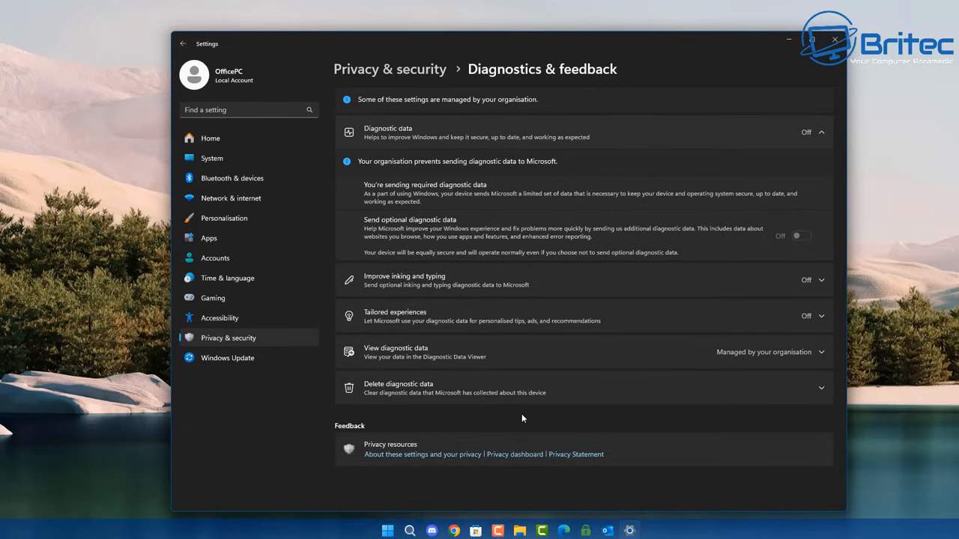
{"action": "mouse_move", "coordinate": [254, 207]}
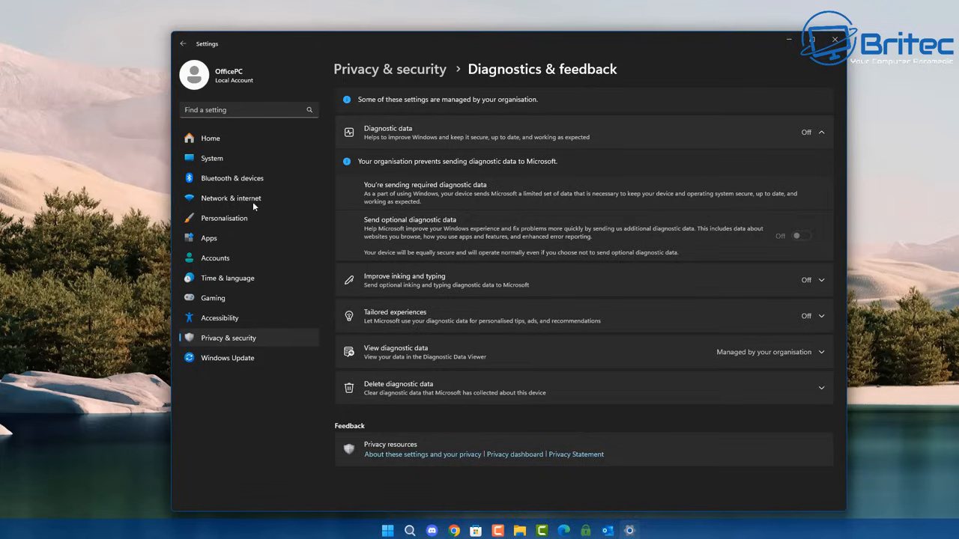
{"action": "mouse_move", "coordinate": [187, 53]}
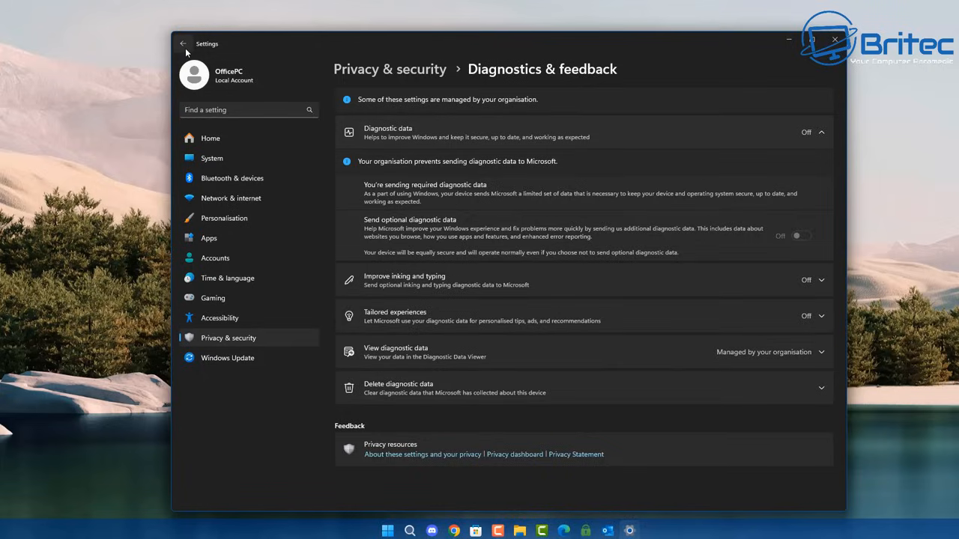
{"action": "left_click", "coordinate": [180, 42]}
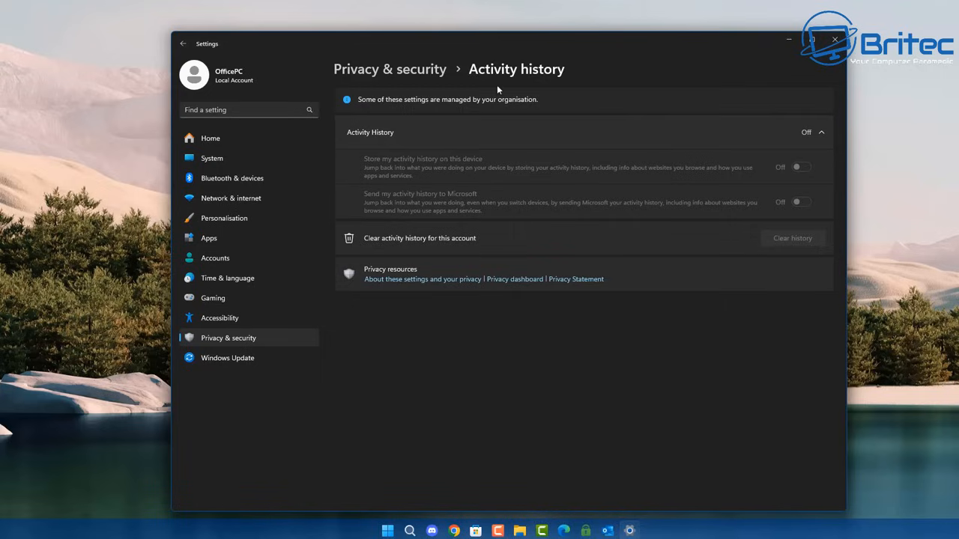
{"action": "mouse_move", "coordinate": [572, 99]}
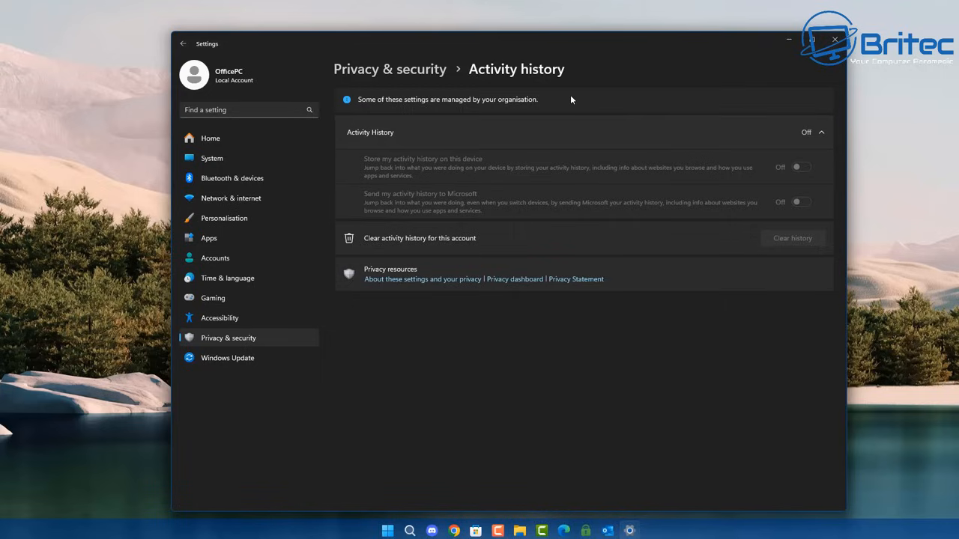
{"action": "mouse_move", "coordinate": [539, 146]}
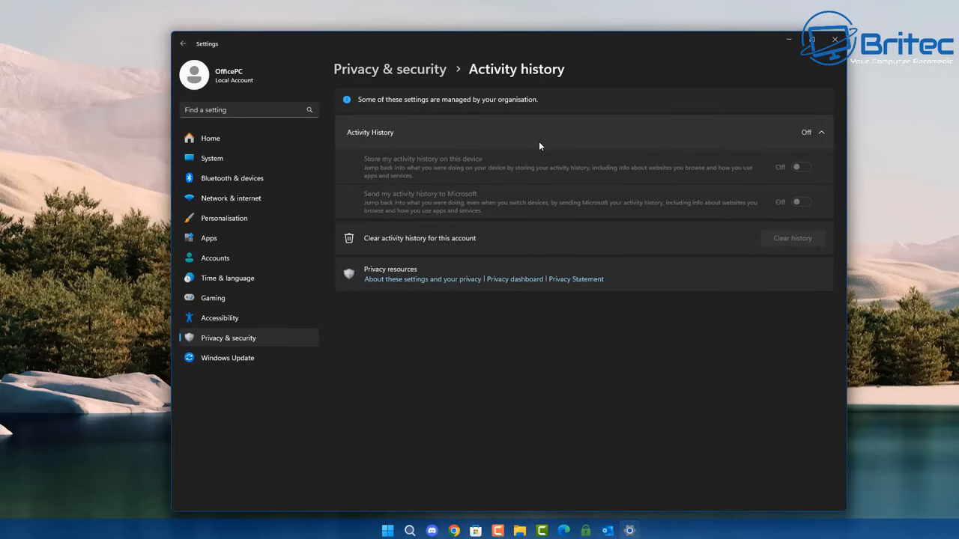
{"action": "mouse_move", "coordinate": [707, 237]}
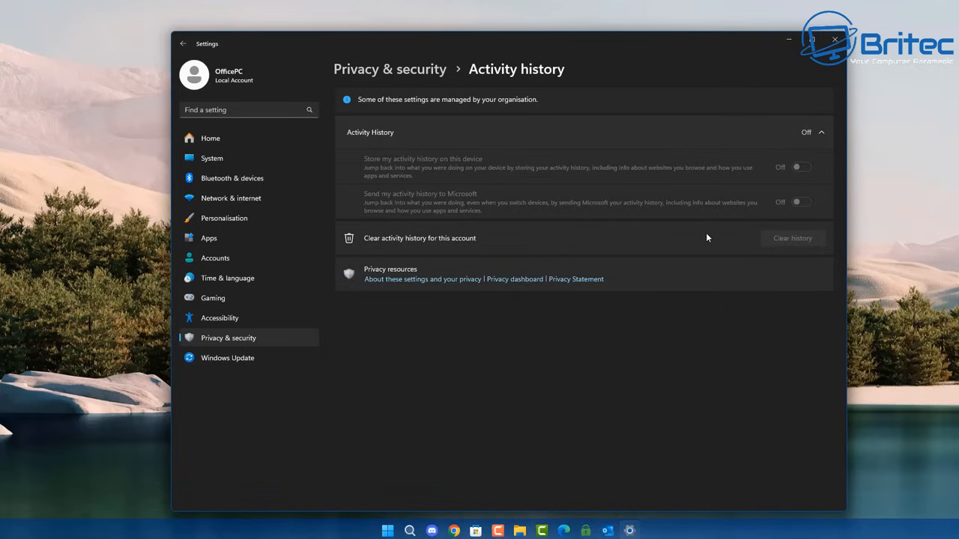
{"action": "mouse_move", "coordinate": [180, 66]}
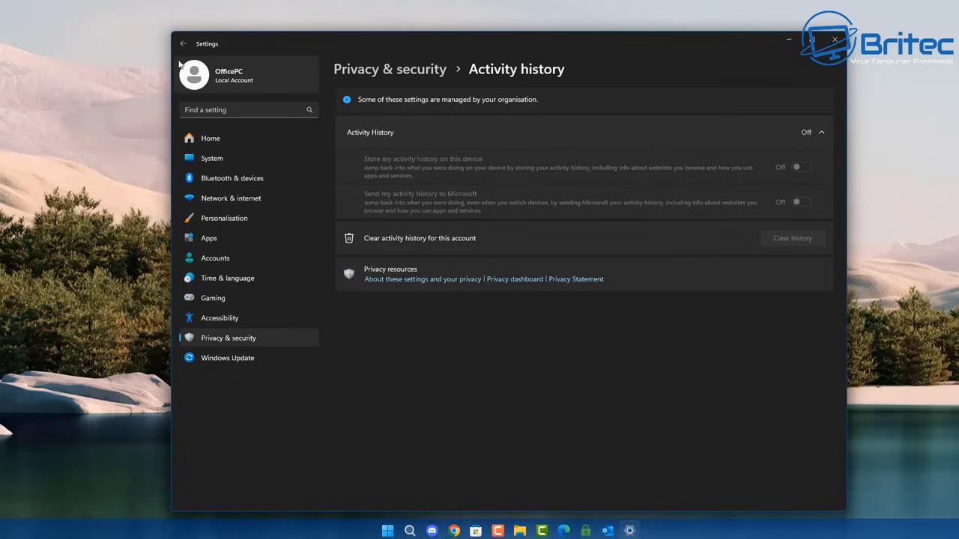
{"action": "mouse_move", "coordinate": [182, 47]}
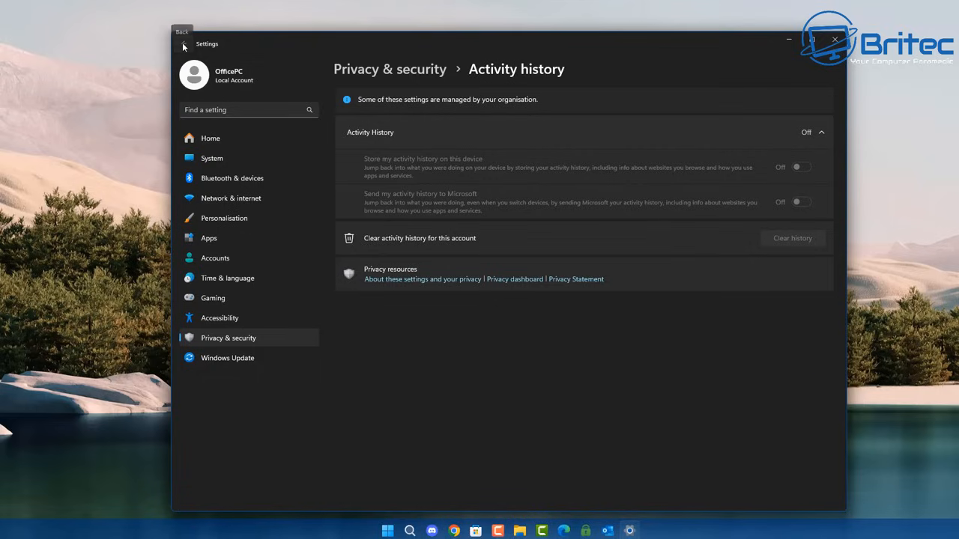
Return from Activity history to the Privacy & security overview
{"action": "left_click", "coordinate": [183, 46]}
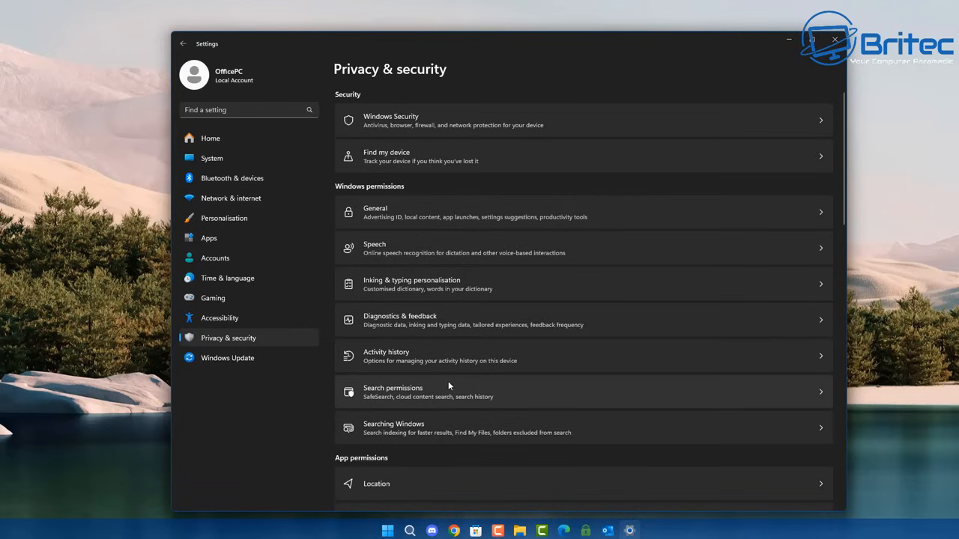
View the Location page with location services and app access off, then leave it
{"action": "scroll", "scroll_direction": "down", "scroll_amount": 3}
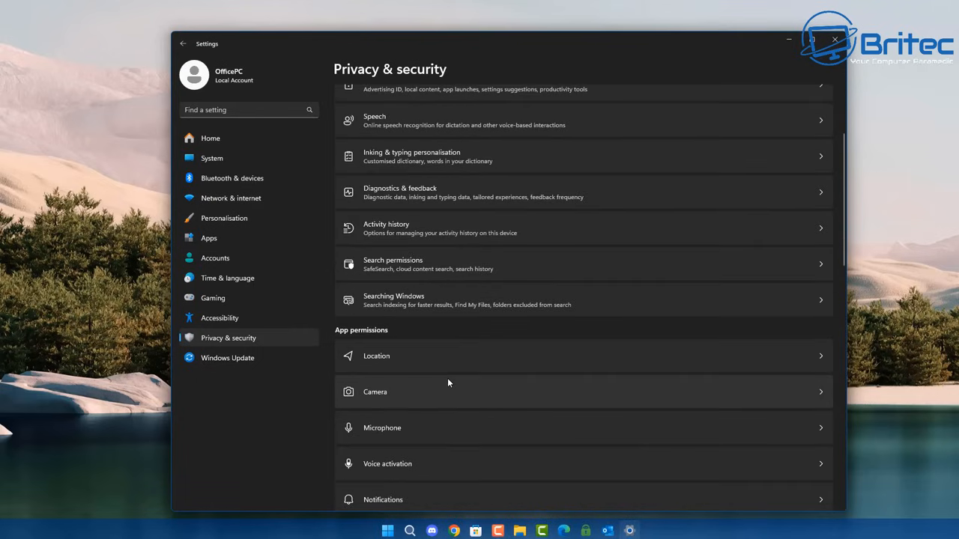
{"action": "left_click", "coordinate": [376, 356]}
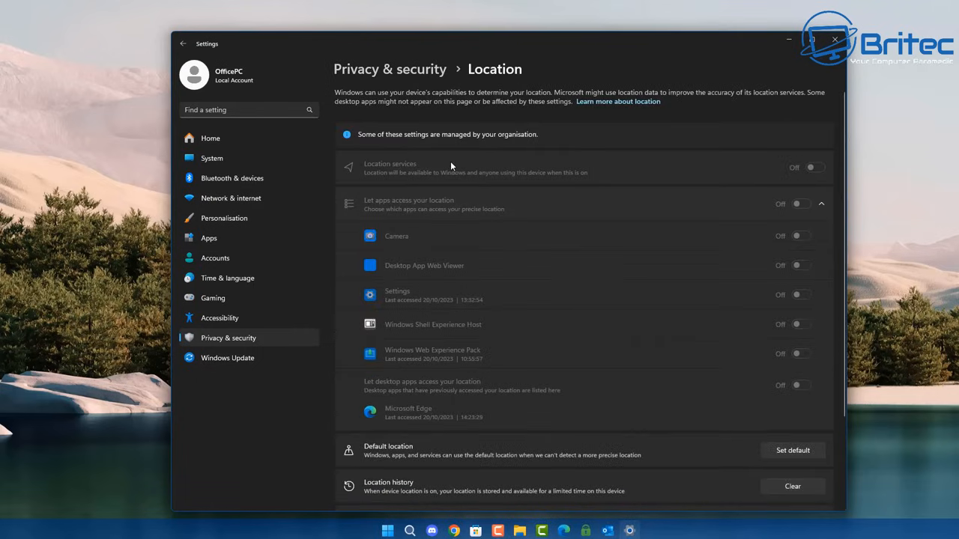
{"action": "mouse_move", "coordinate": [528, 143]}
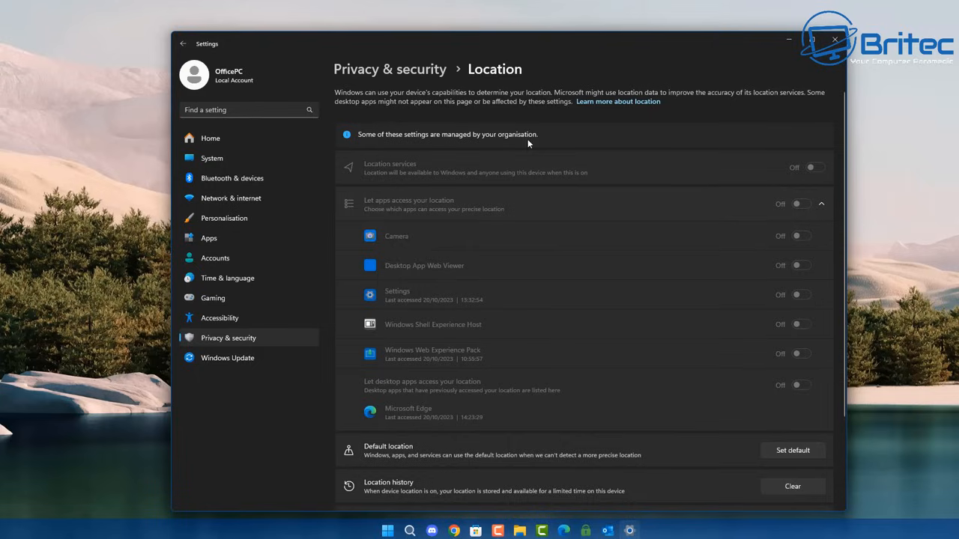
{"action": "mouse_move", "coordinate": [521, 159]}
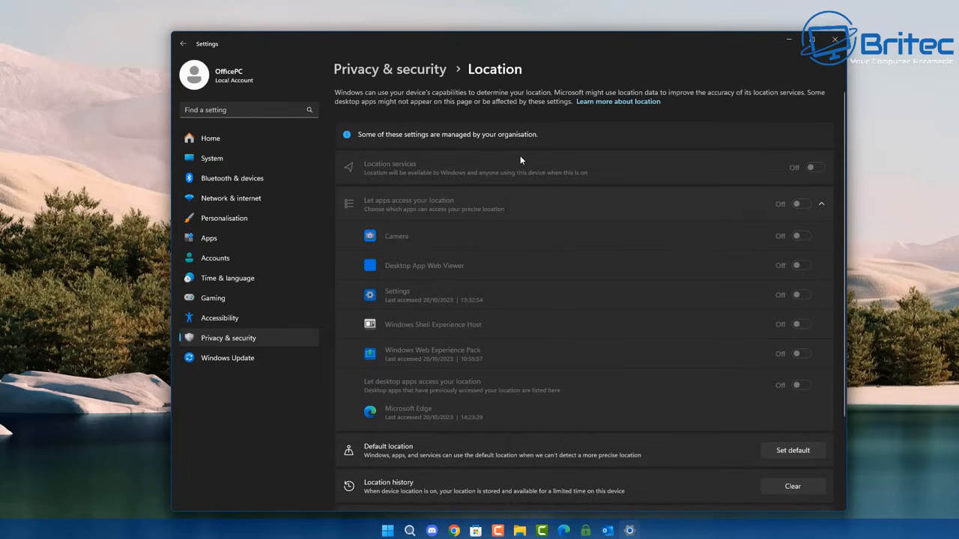
{"action": "scroll", "scroll_direction": "down", "scroll_amount": 3}
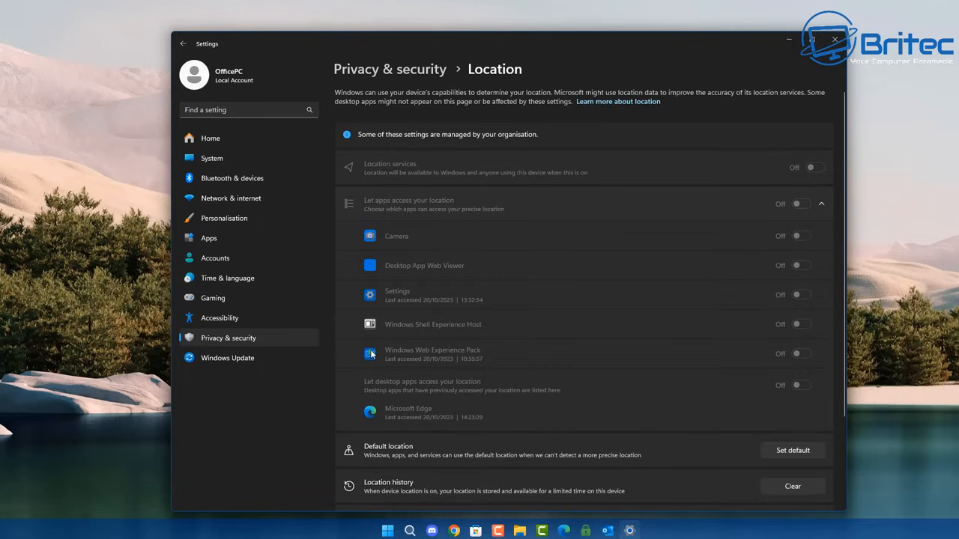
{"action": "mouse_move", "coordinate": [267, 379]}
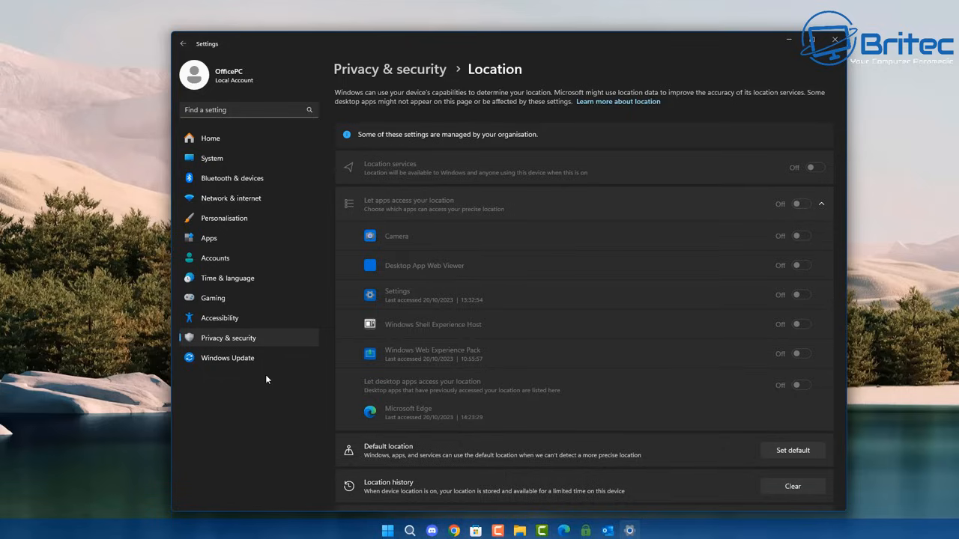
{"action": "mouse_move", "coordinate": [243, 364]}
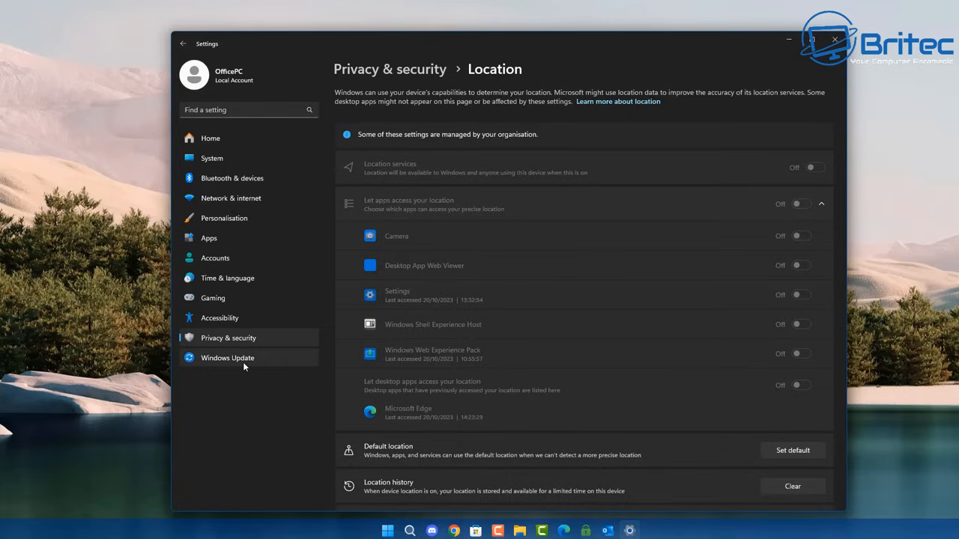
{"action": "mouse_move", "coordinate": [233, 324]}
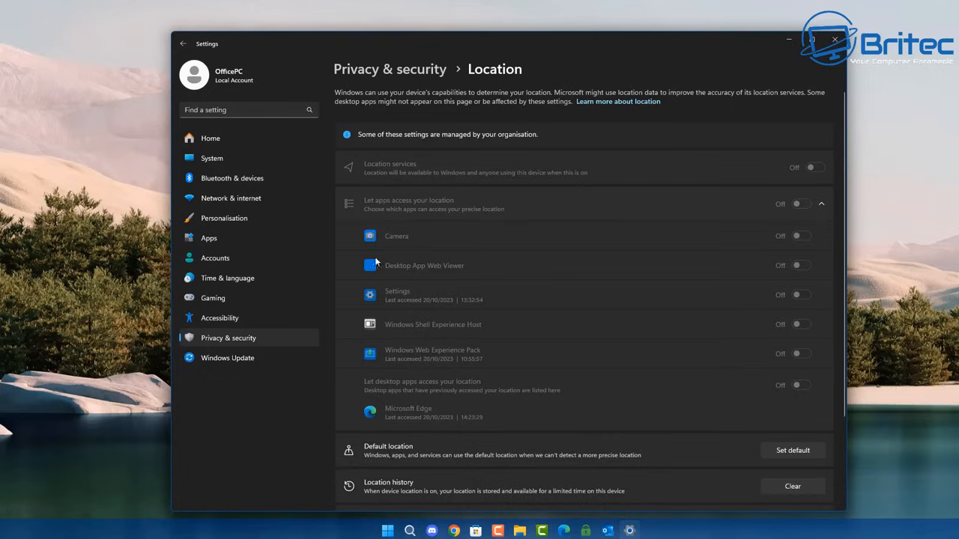
{"action": "left_click", "coordinate": [178, 41]}
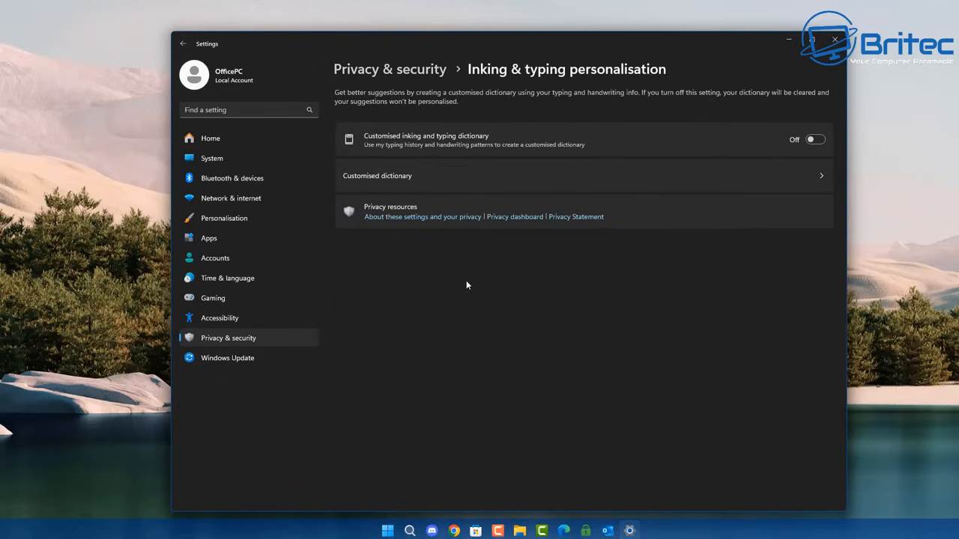
{"action": "mouse_move", "coordinate": [476, 207]}
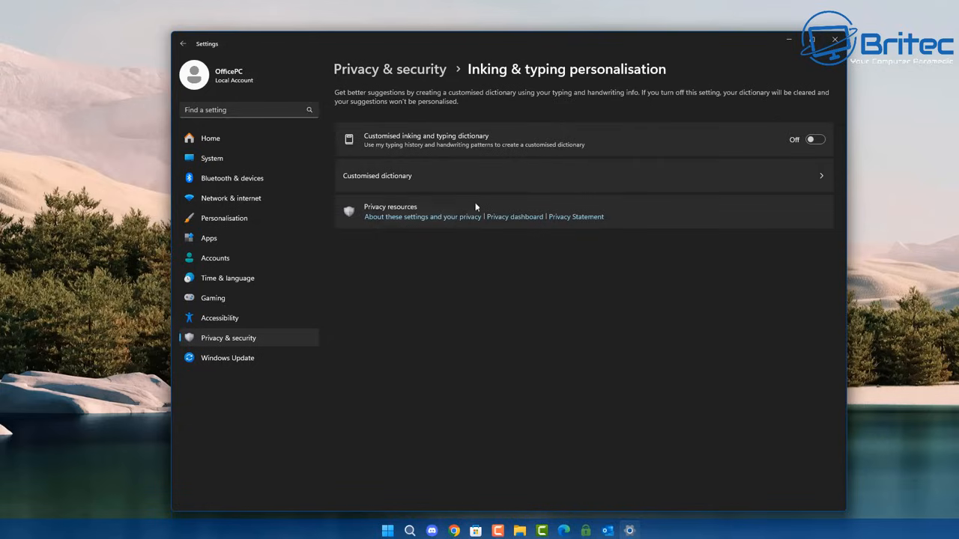
{"action": "mouse_move", "coordinate": [490, 134]}
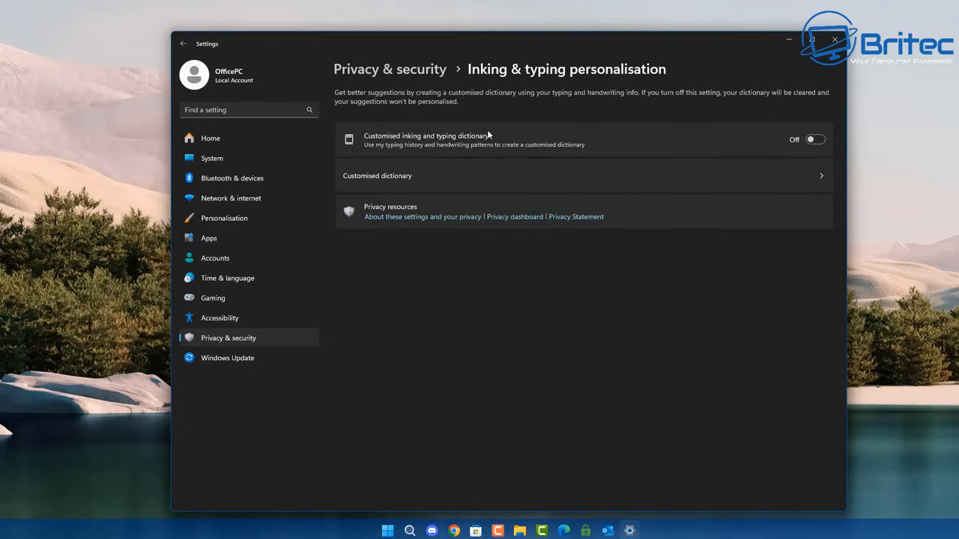